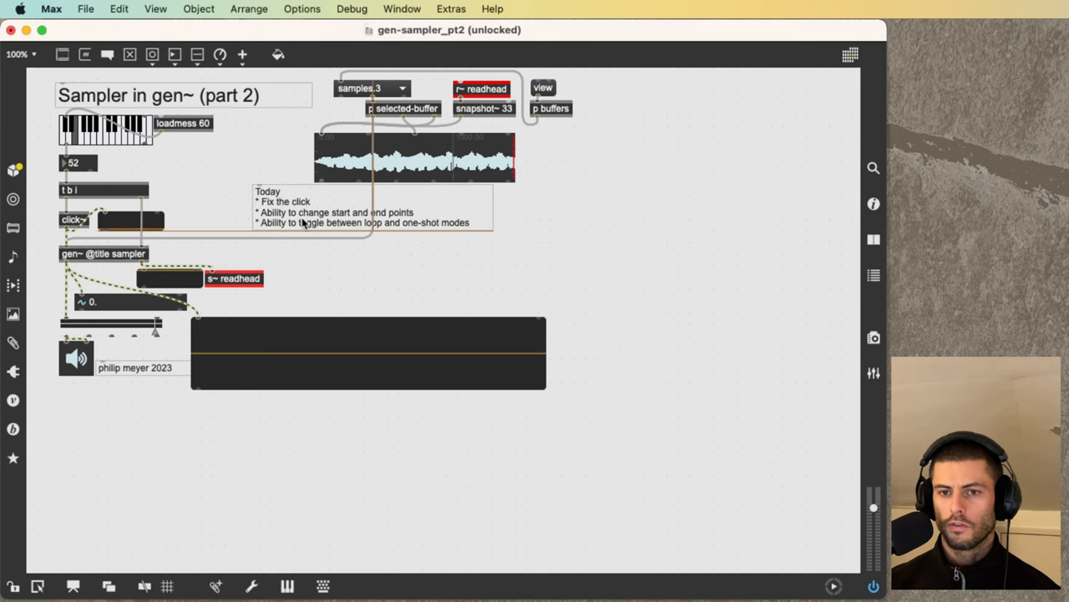
# Move the Today notes comment beside the sampler and play a keyboard note.
pyautogui.moveTo(371, 207); pyautogui.dragTo(406, 284)
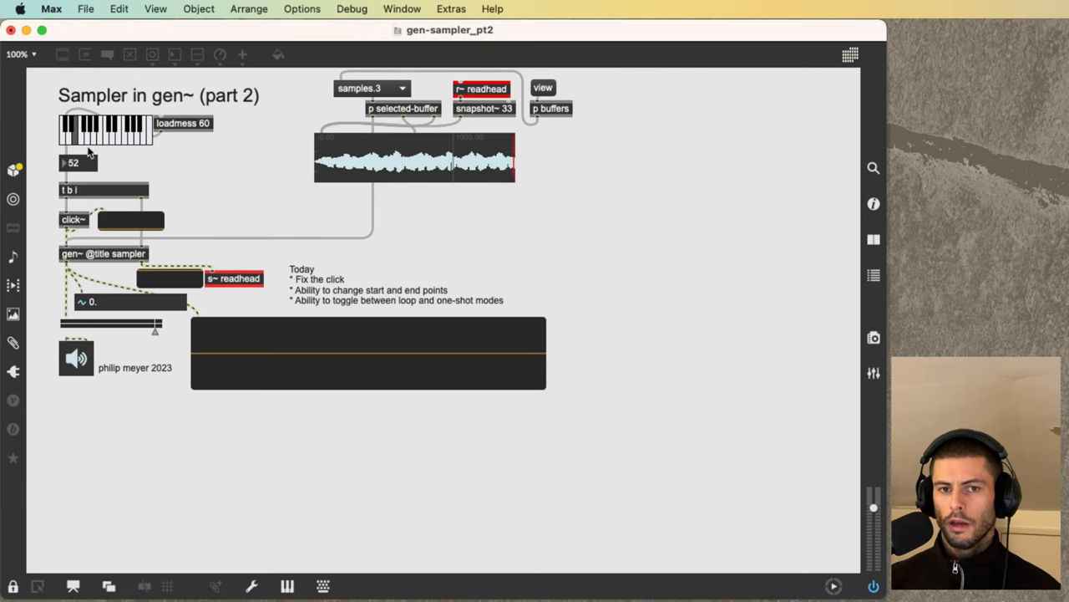
pyautogui.click(94, 133)
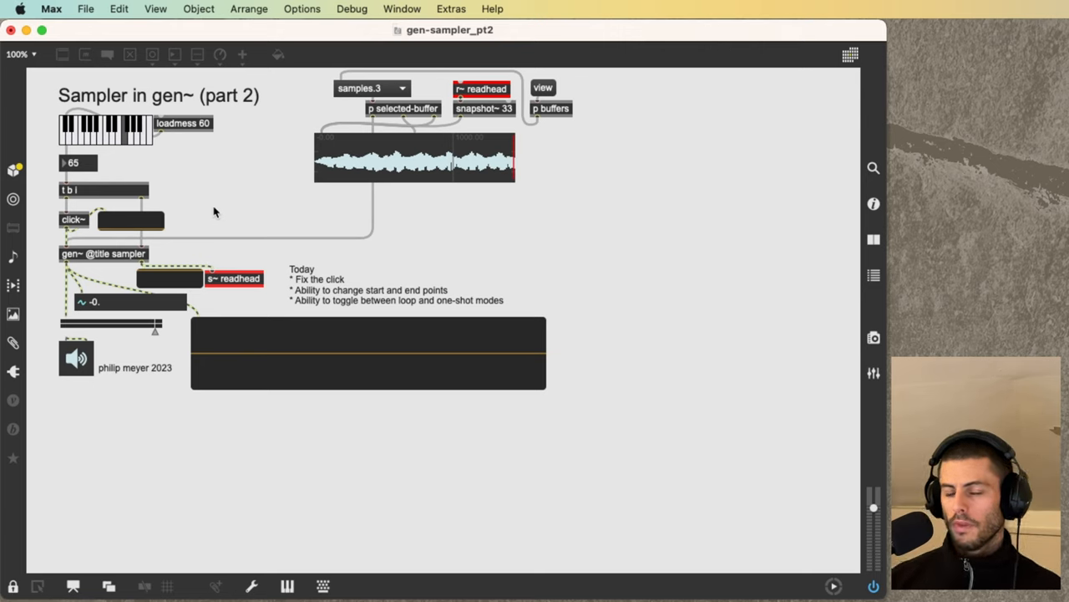
pyautogui.moveTo(317, 295)
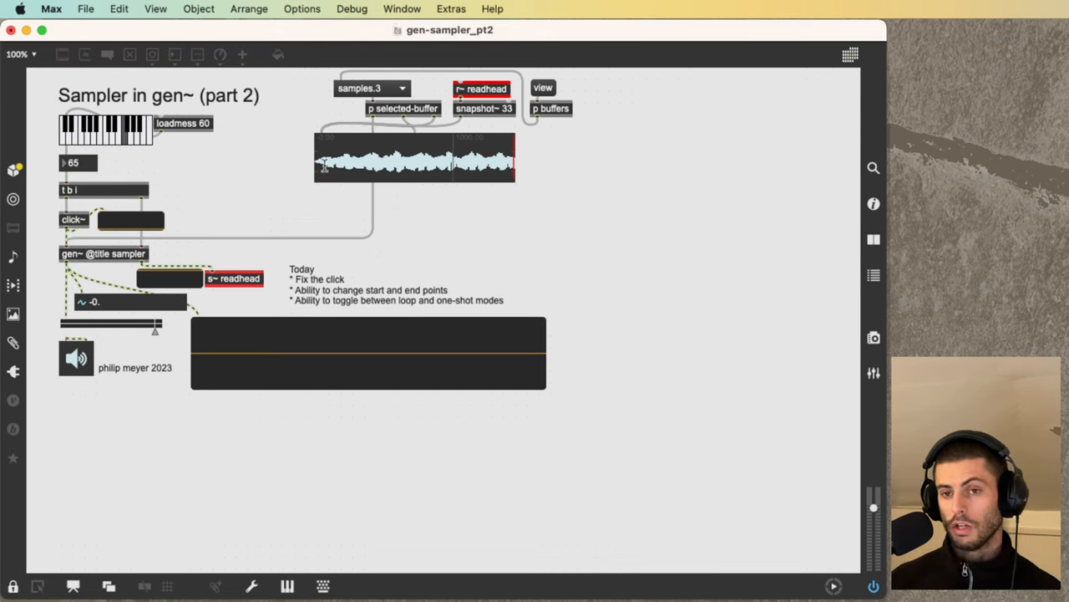
pyautogui.moveTo(314, 238)
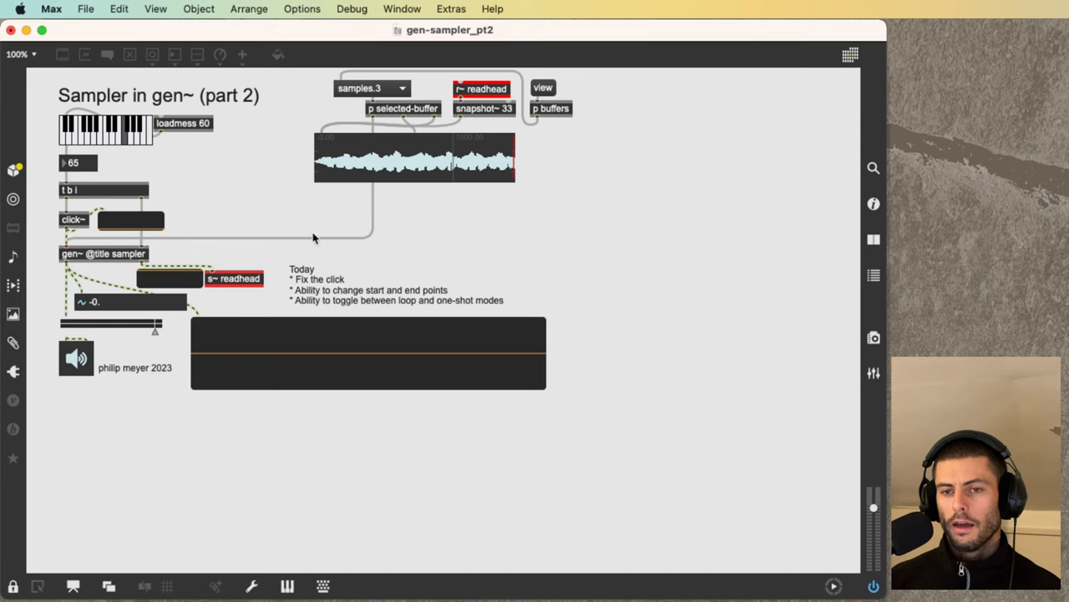
pyautogui.moveTo(324, 301)
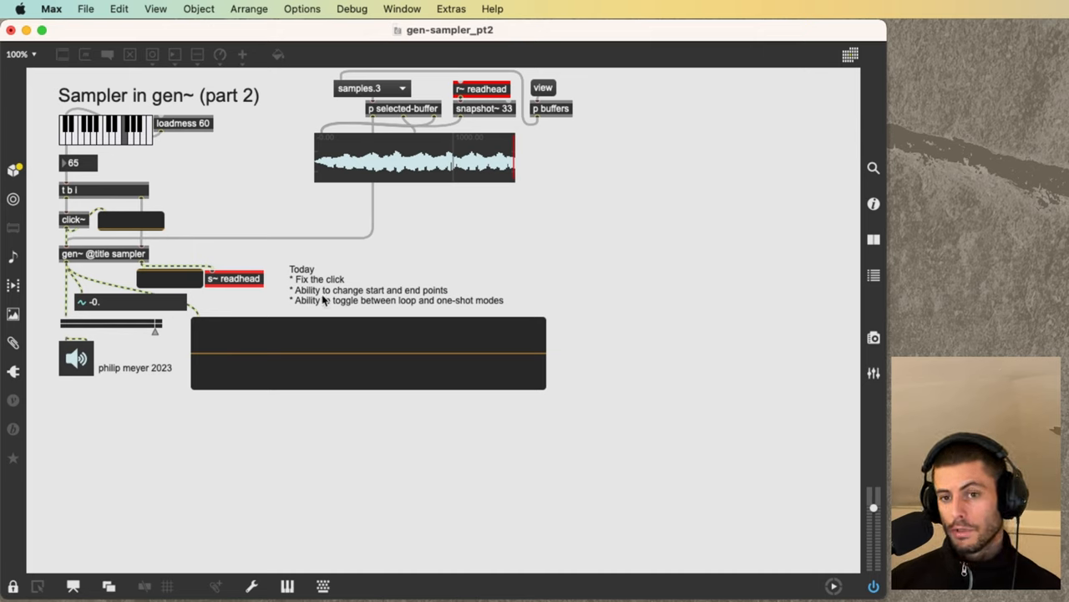
pyautogui.moveTo(296, 310)
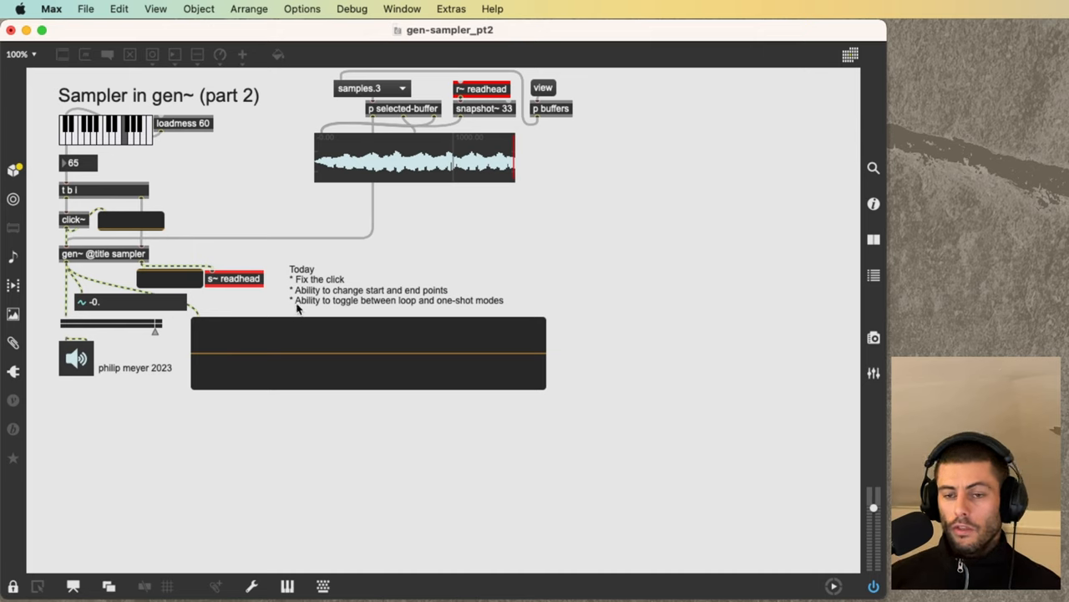
pyautogui.moveTo(393, 303)
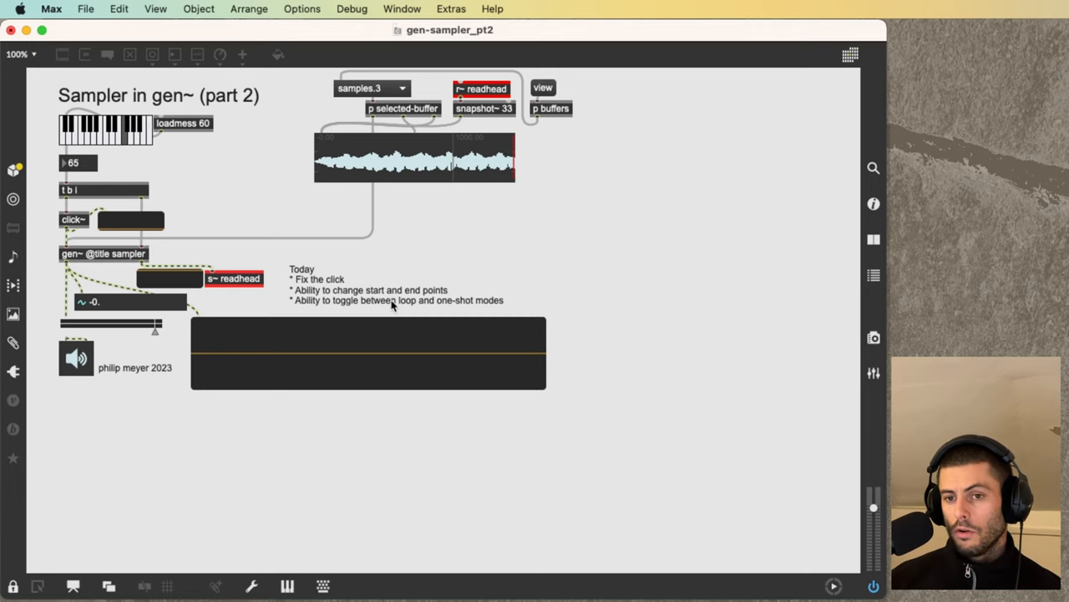
pyautogui.moveTo(96, 263)
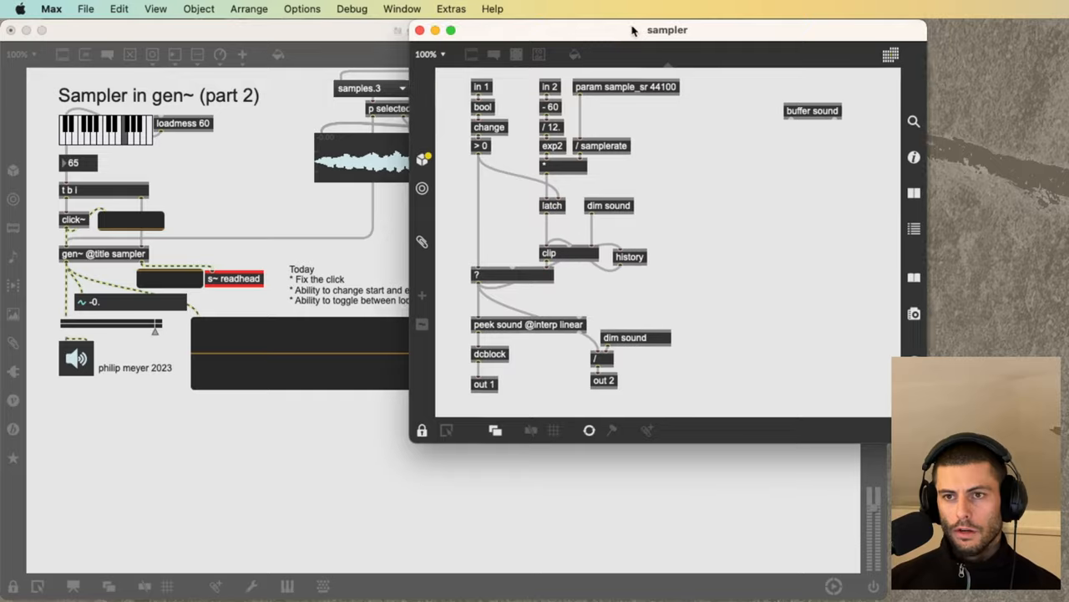
# Shift the gen~ window left, unlock it, and move buffer sound beside param sample_sr 44100.
pyautogui.moveTo(667, 30); pyautogui.dragTo(377, 51)
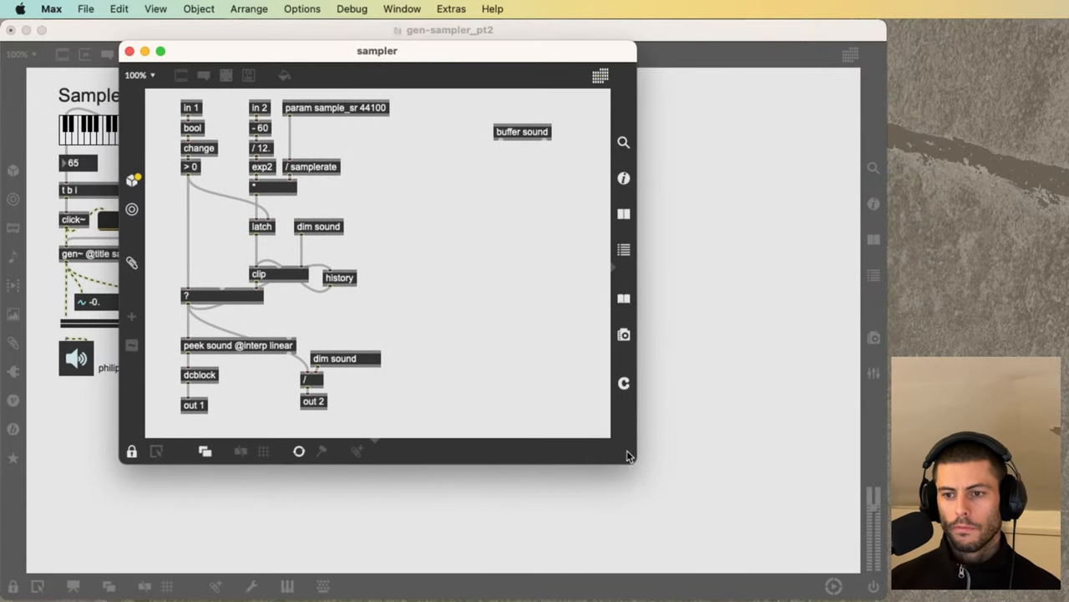
pyautogui.click(131, 452)
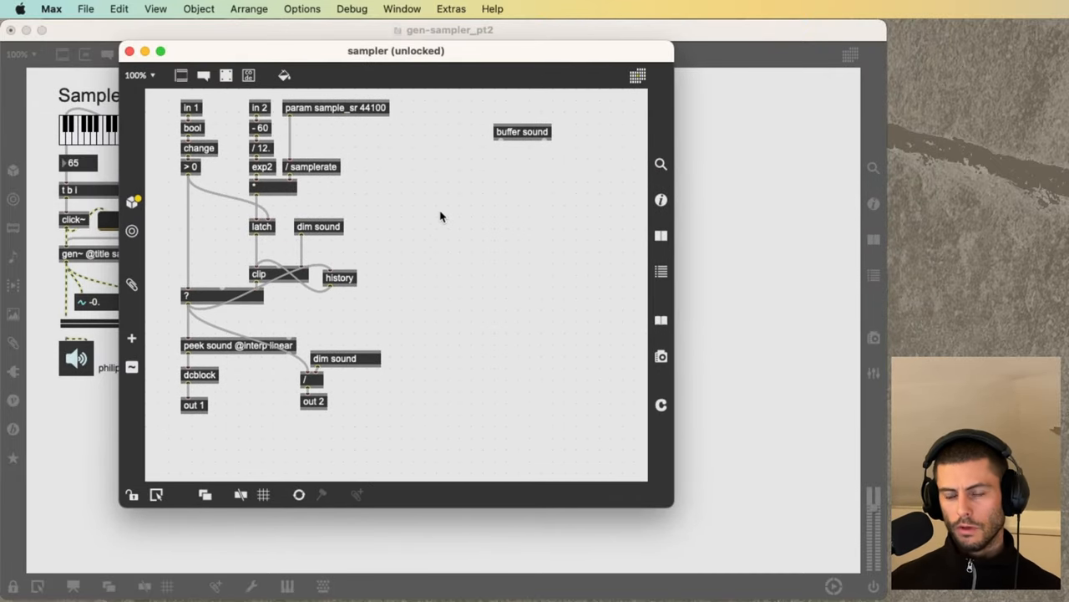
pyautogui.moveTo(549, 123)
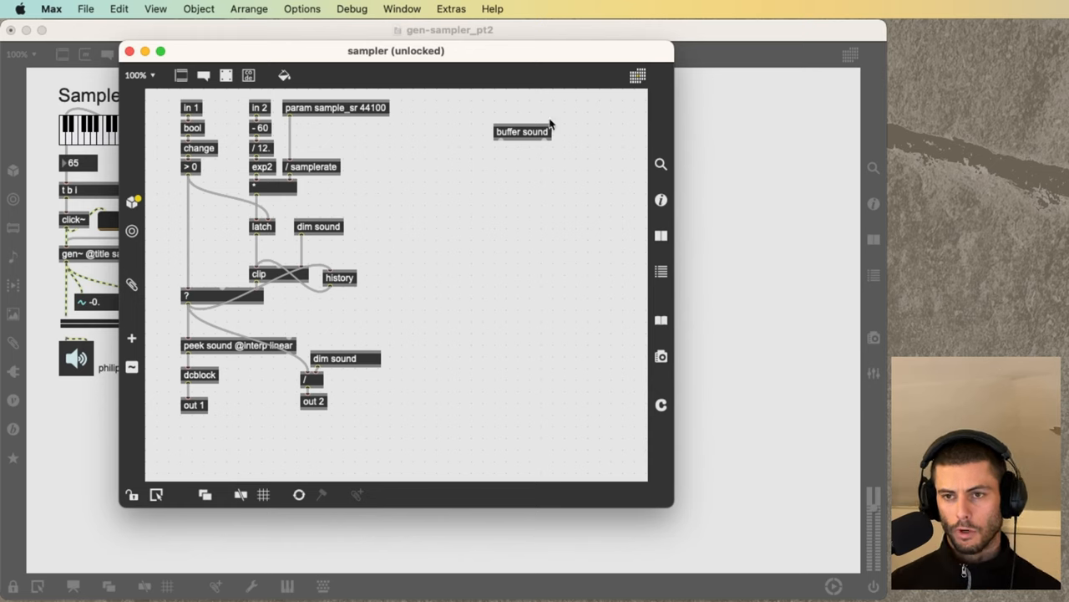
pyautogui.click(522, 131)
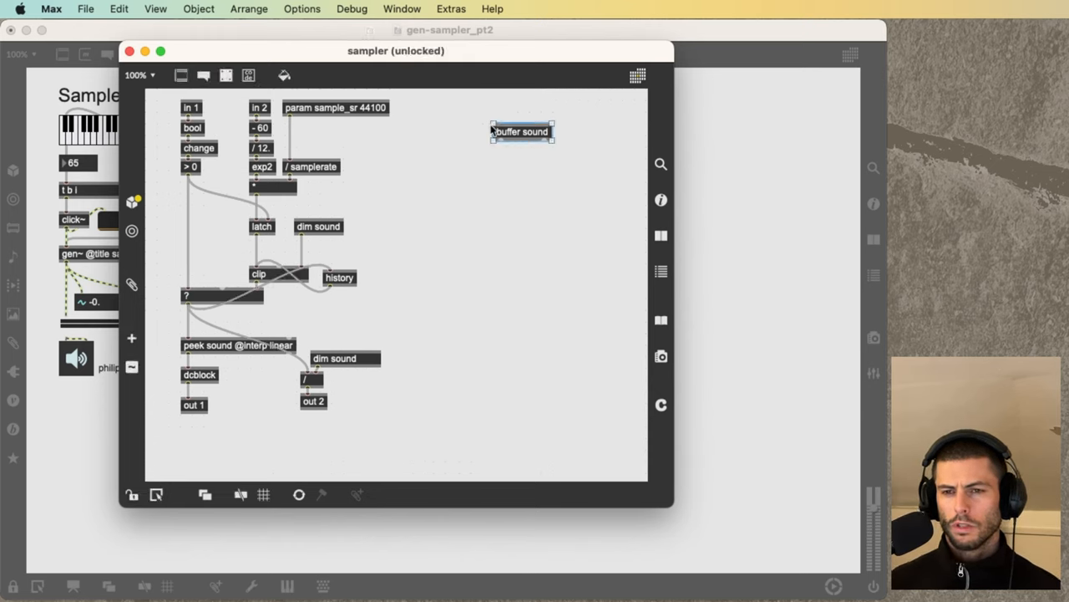
pyautogui.moveTo(523, 131); pyautogui.dragTo(427, 110)
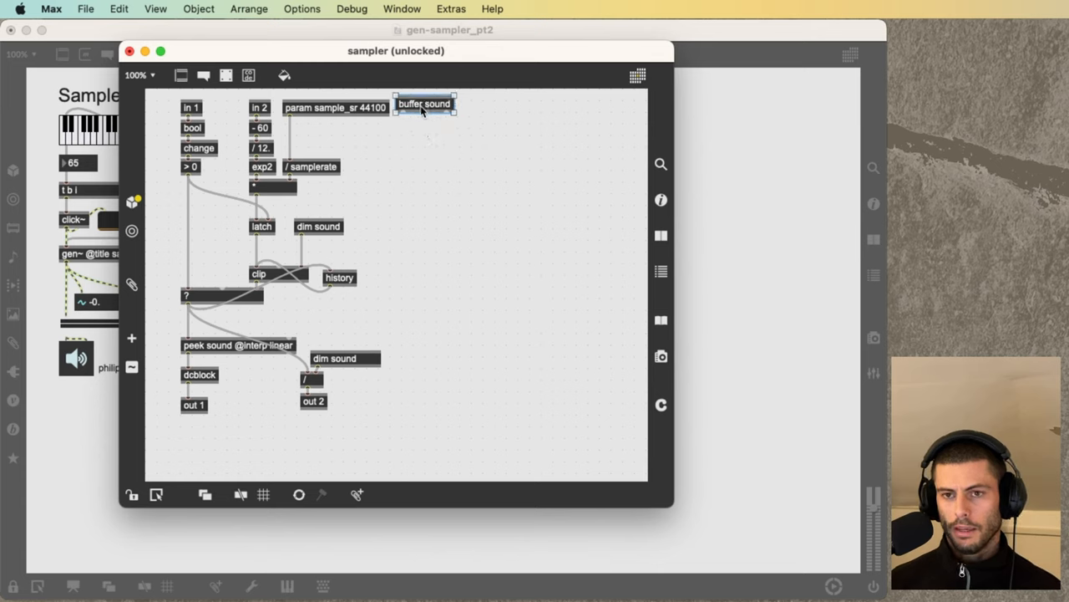
pyautogui.click(423, 150)
pyautogui.write('clip 0 2')
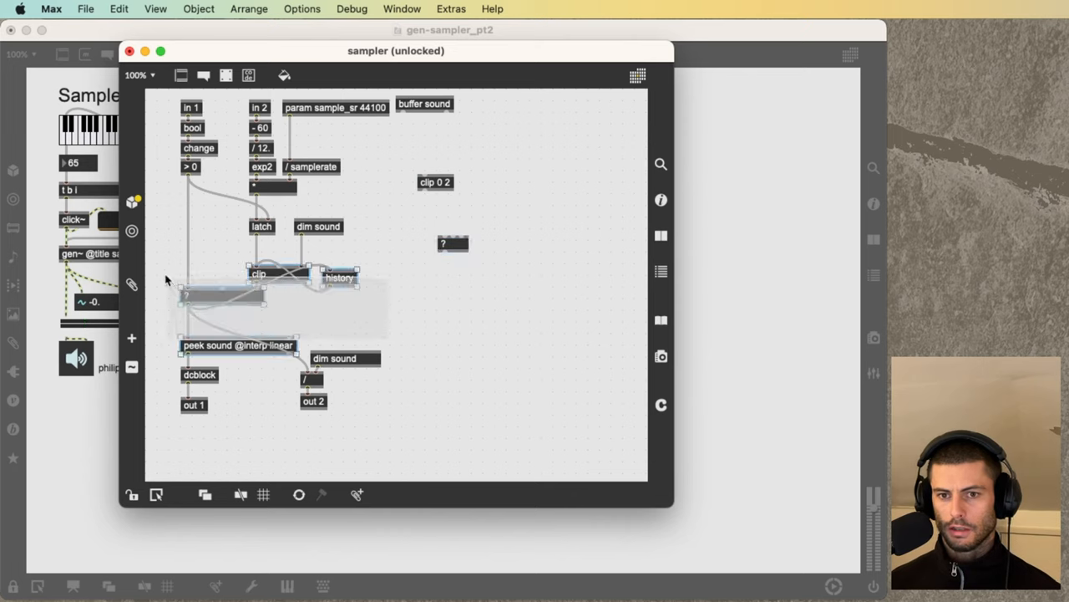
# Arrange clip 0 2, history, ?, fold 0 1 and !- 1 into out 3.
pyautogui.click(439, 230)
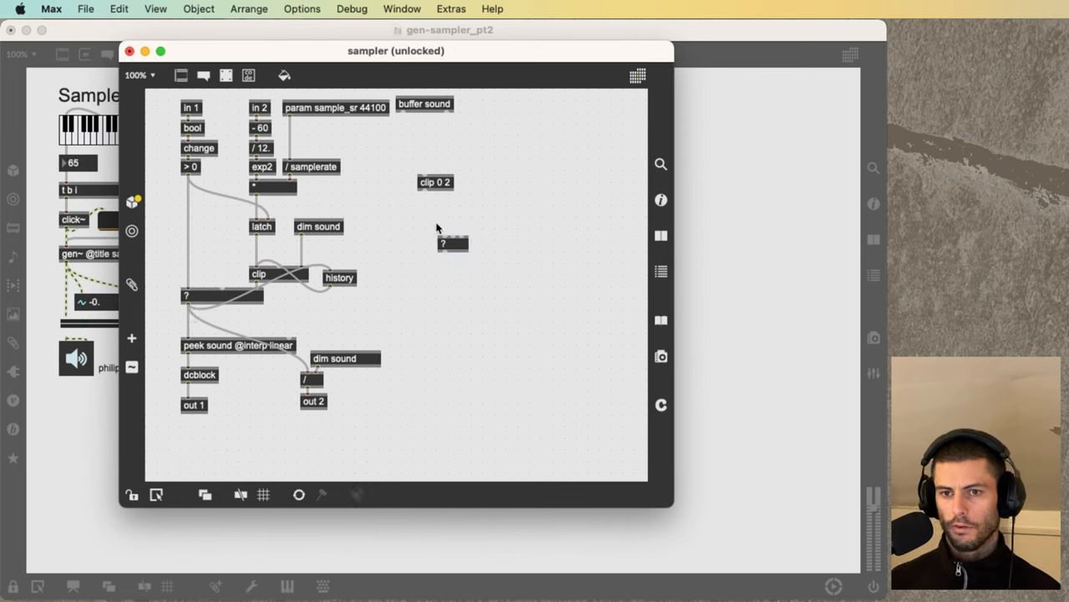
pyautogui.moveTo(452, 243); pyautogui.dragTo(416, 208)
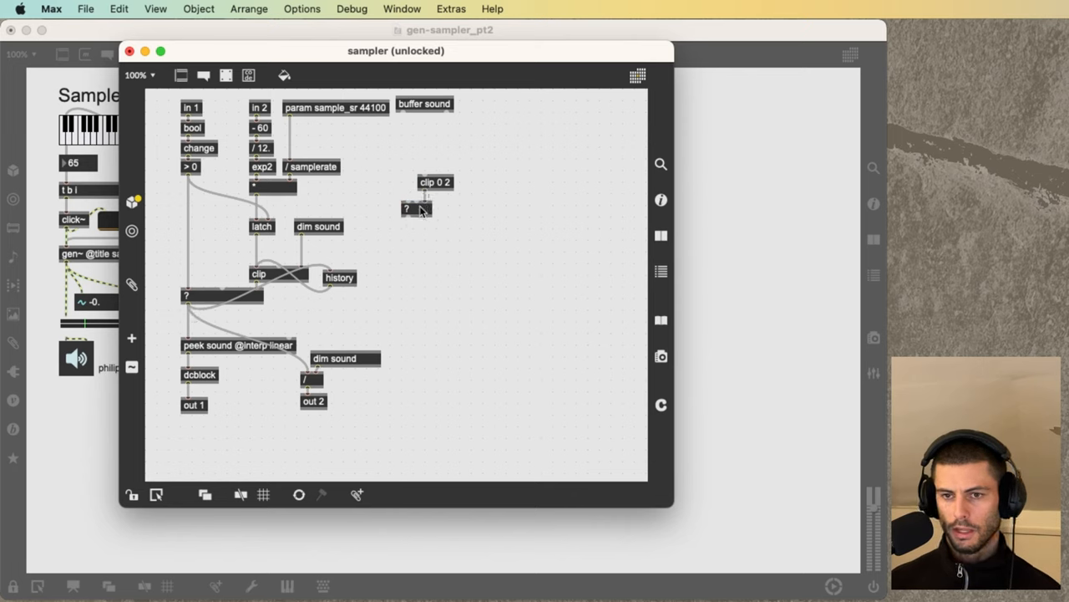
pyautogui.moveTo(462, 207)
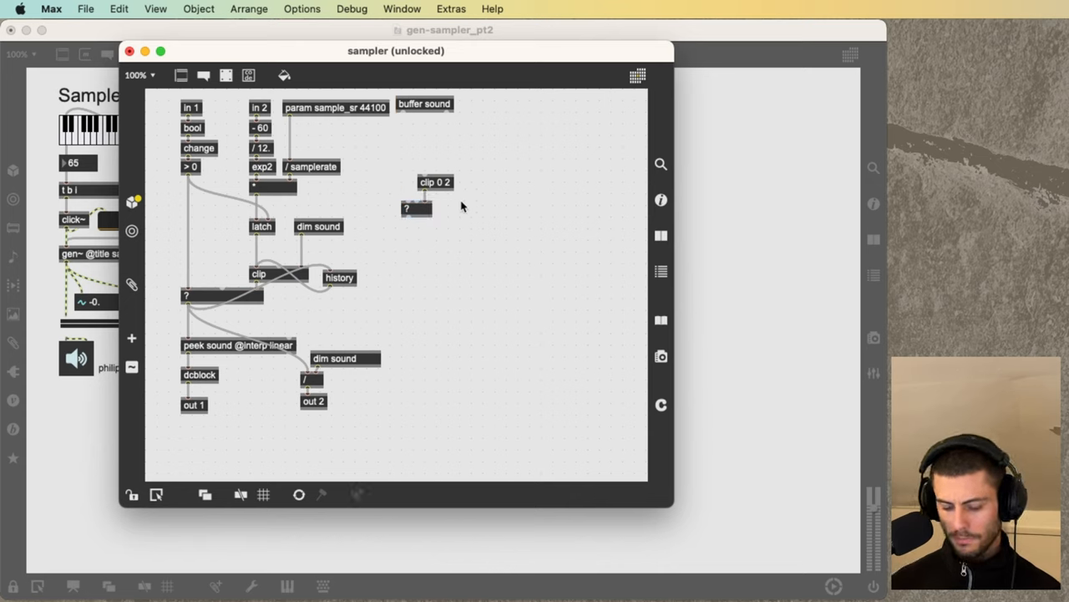
pyautogui.click(477, 210)
pyautogui.write('out 3')
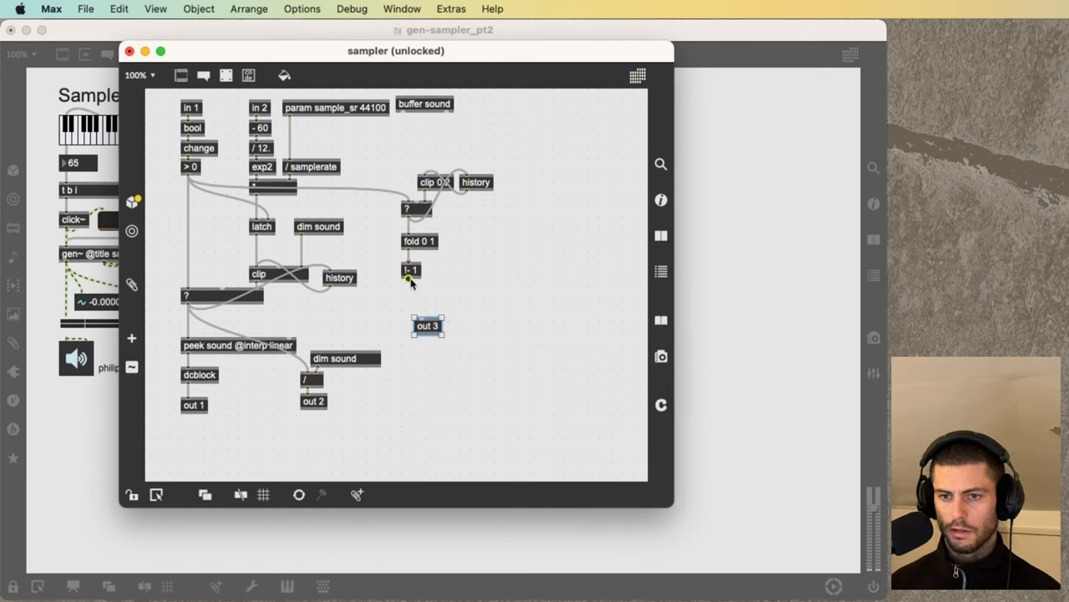
pyautogui.moveTo(427, 325); pyautogui.dragTo(416, 295)
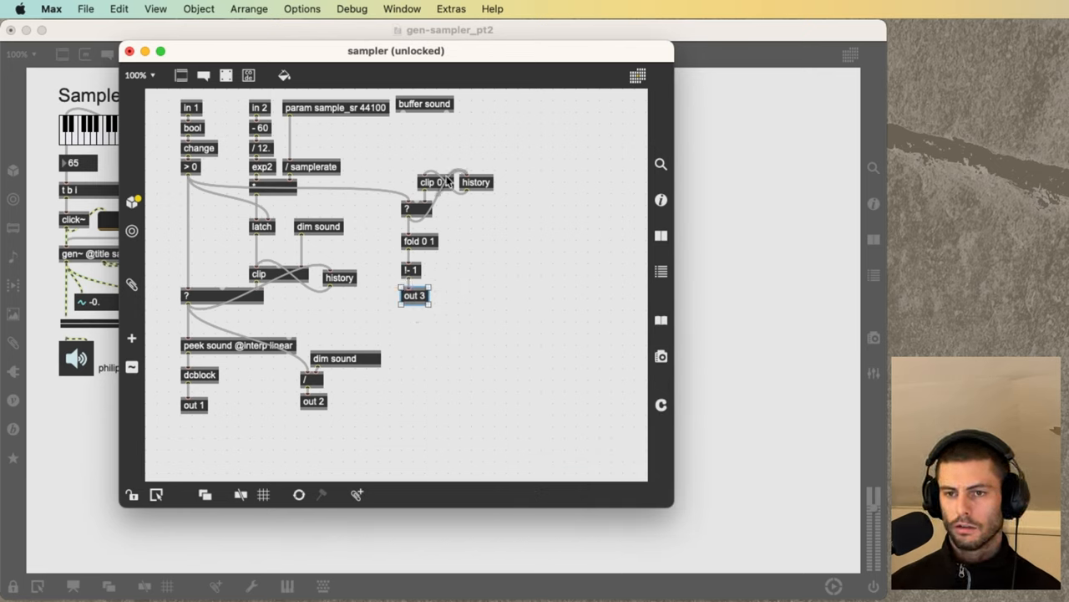
pyautogui.moveTo(422, 135)
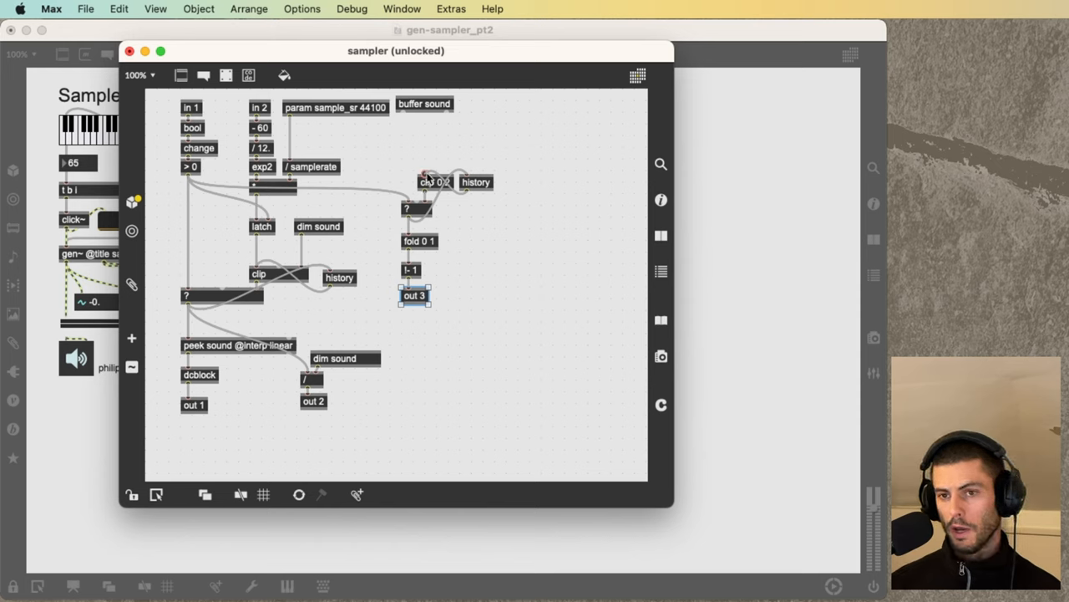
pyautogui.moveTo(424, 150)
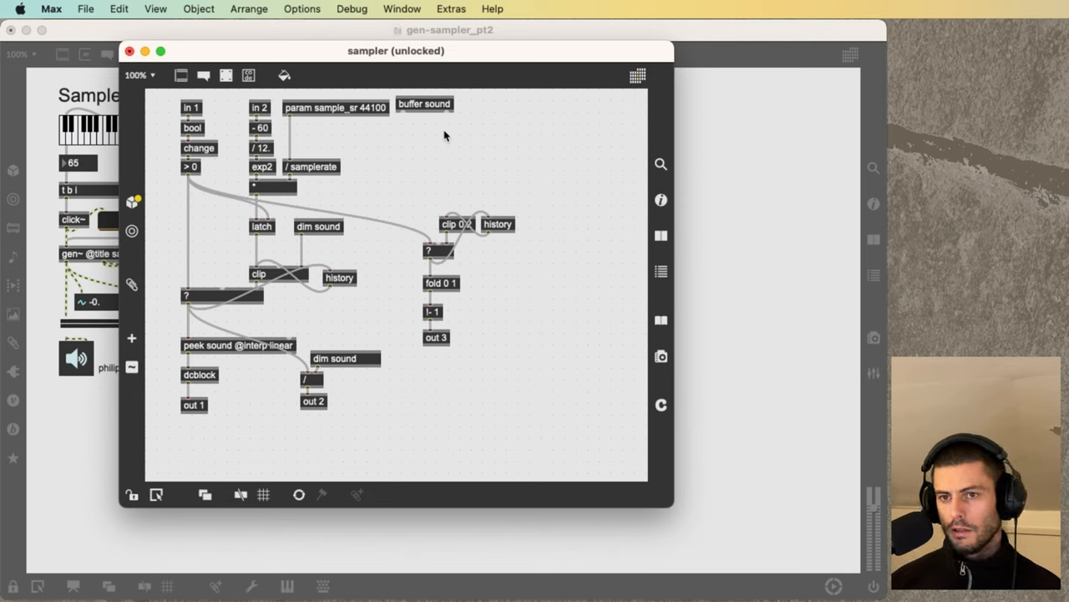
# Create mstosamps and wire the 230 ms number through !/ 1. into clip 0 2.
pyautogui.write('tan')
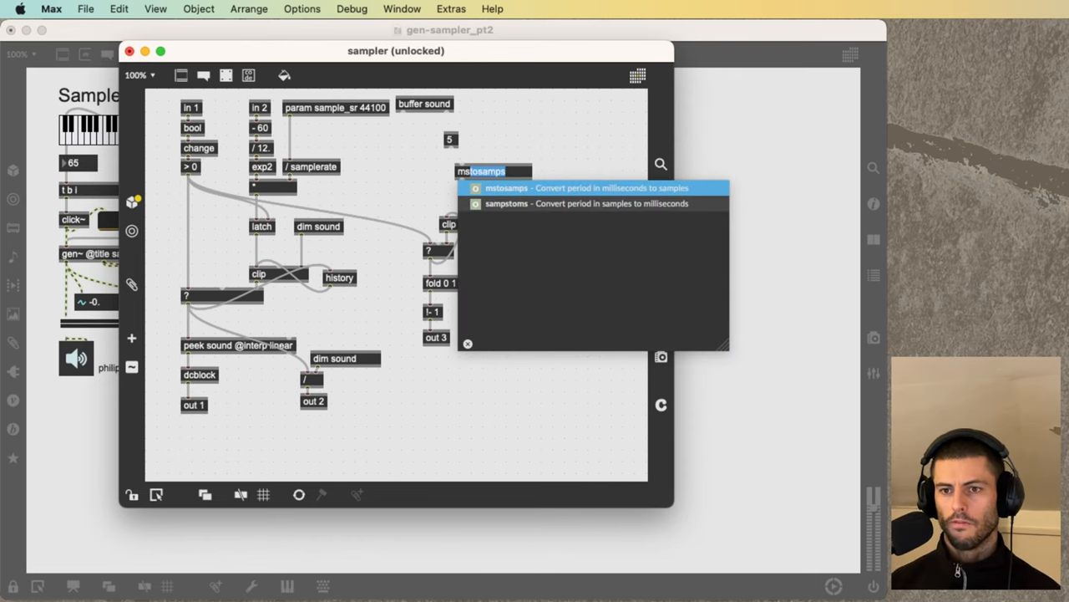
pyautogui.click(480, 170)
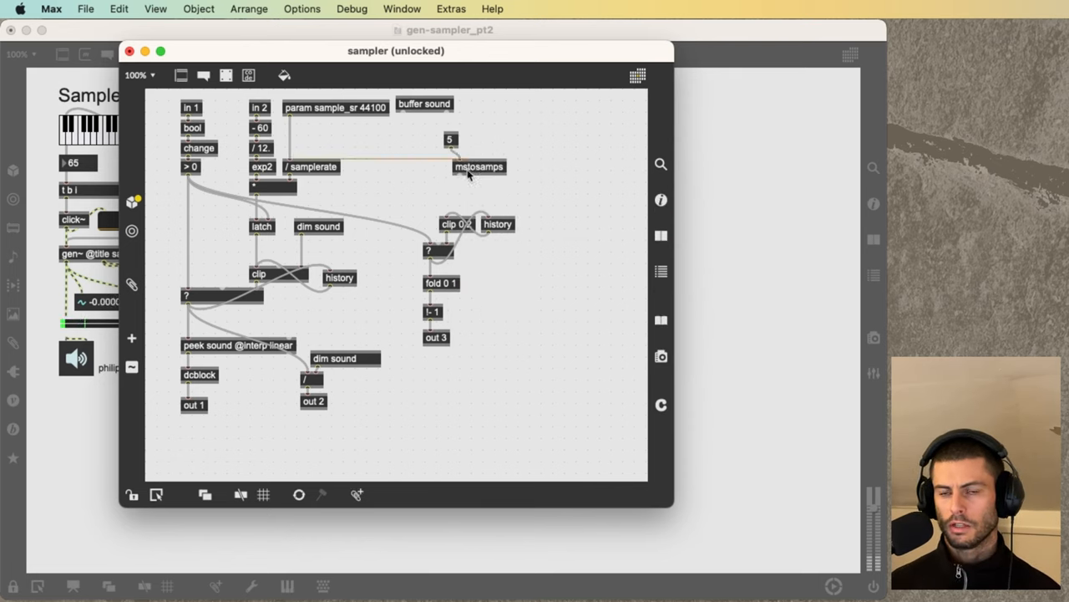
pyautogui.moveTo(479, 167); pyautogui.dragTo(470, 148)
pyautogui.write('230')
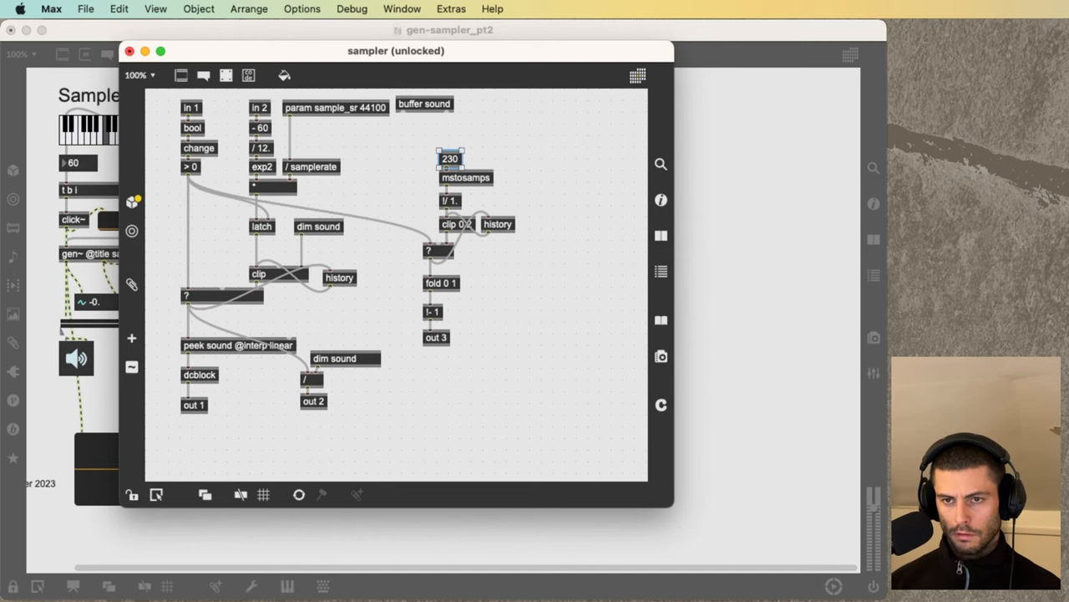
# Return to the main sampler patch and play note 53 on the keyboard.
pyautogui.click(129, 51)
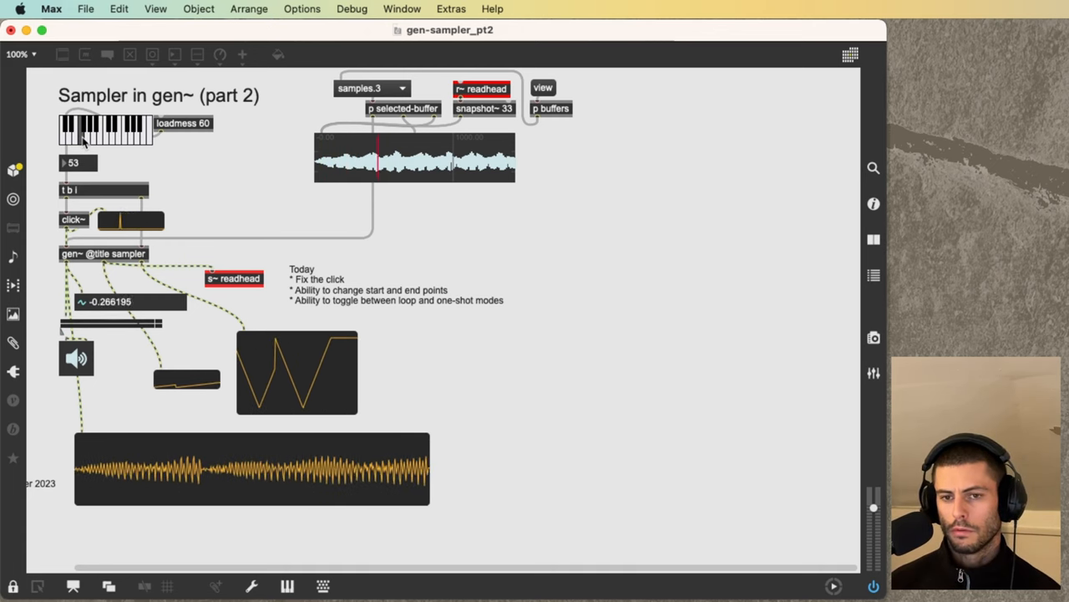
pyautogui.doubleClick(104, 253)
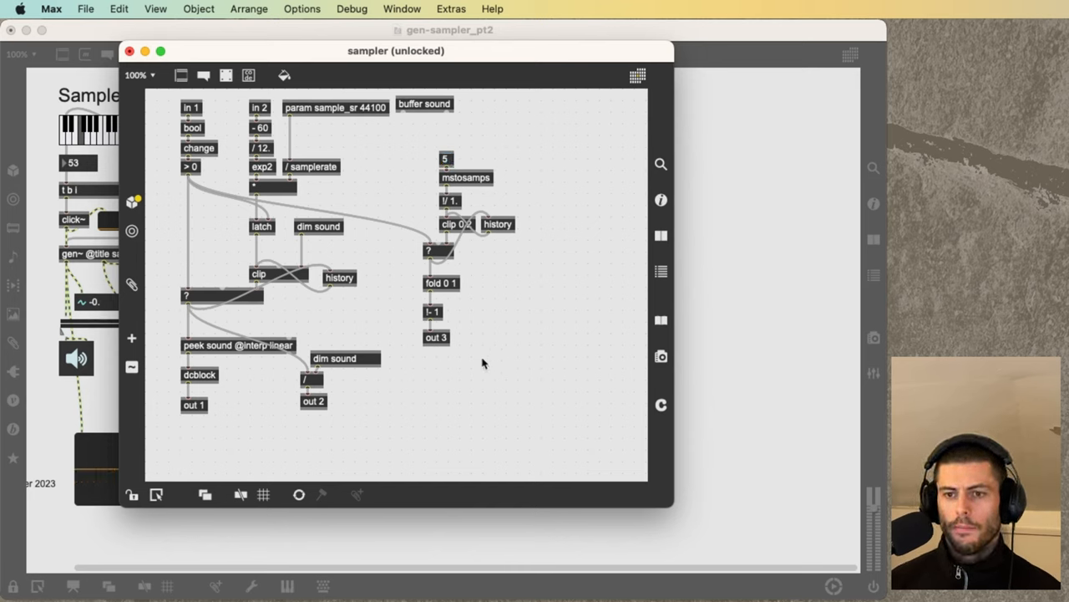
# Move the dcblock/out 1 chain, out 3, and the fold 0 1 / !- 1 stage lower.
pyautogui.moveTo(436, 336); pyautogui.dragTo(429, 411)
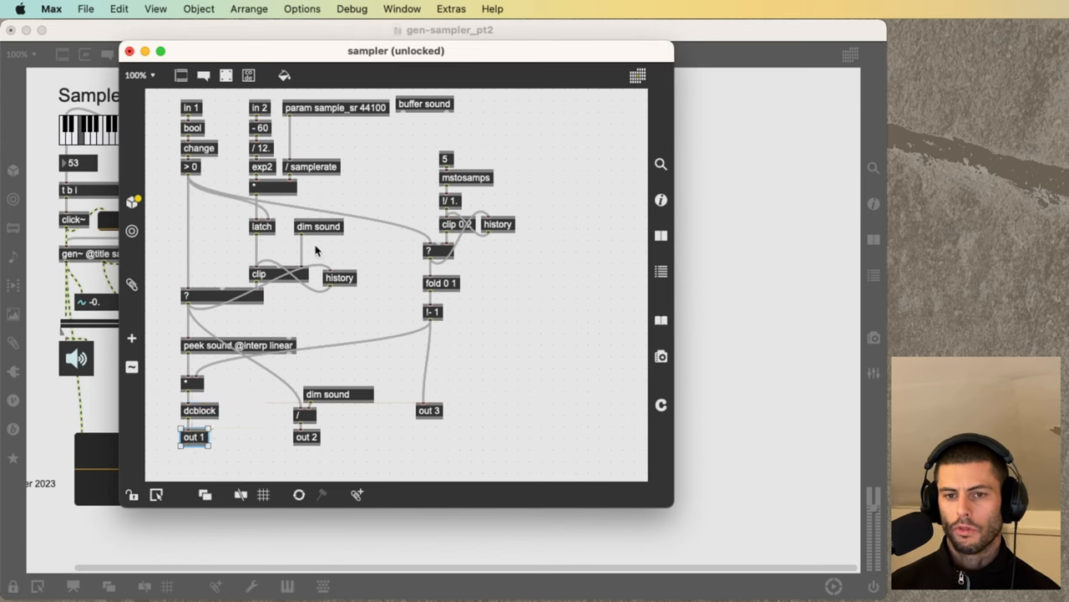
pyautogui.moveTo(447, 407)
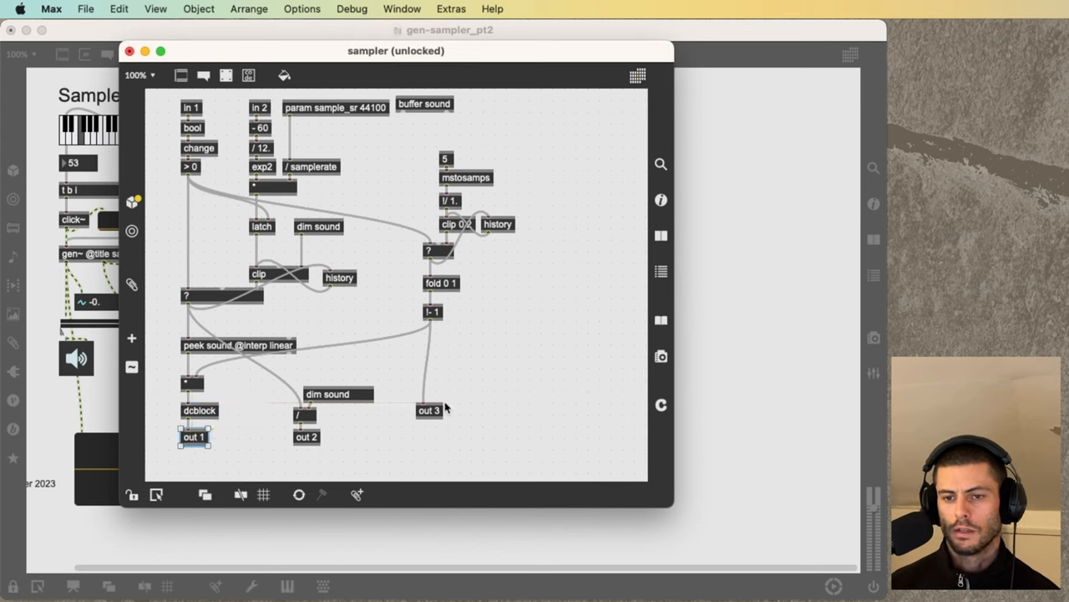
pyautogui.moveTo(429, 411); pyautogui.dragTo(451, 415)
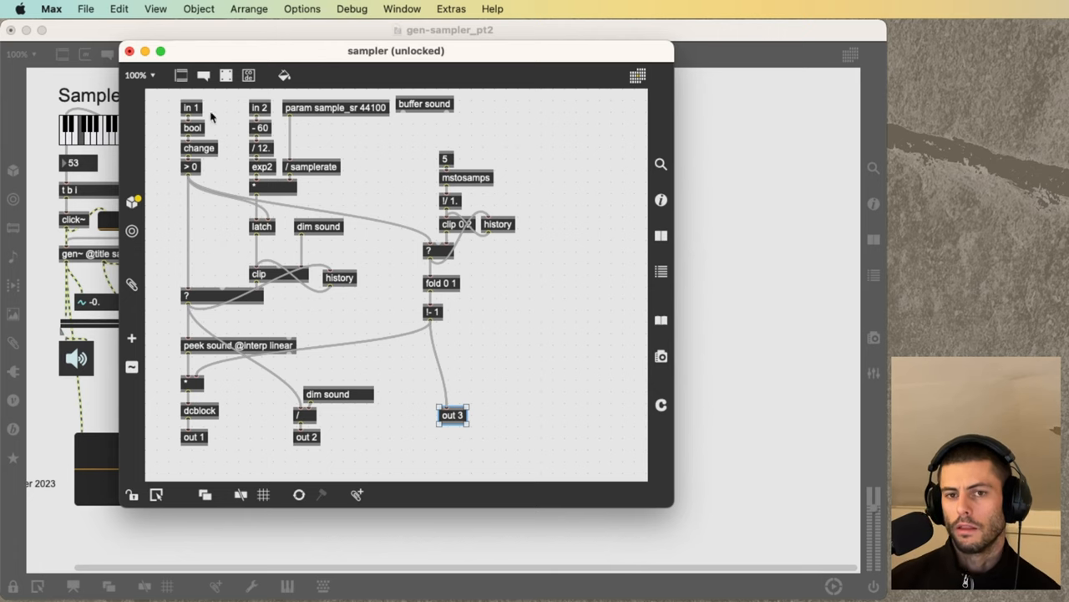
pyautogui.moveTo(479, 349)
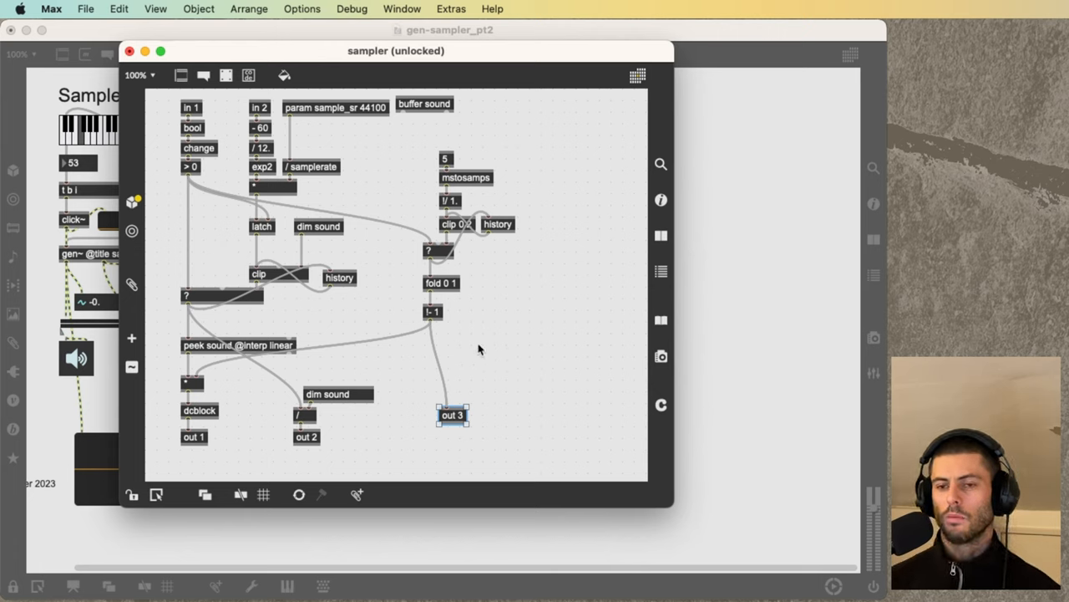
pyautogui.moveTo(426, 248)
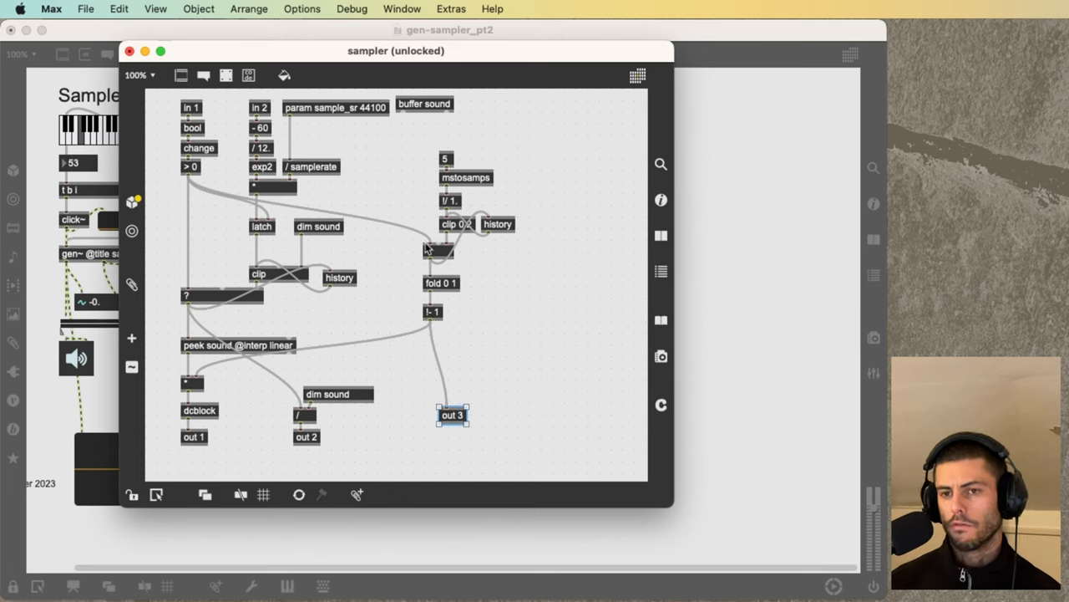
pyautogui.moveTo(451, 415); pyautogui.dragTo(433, 345)
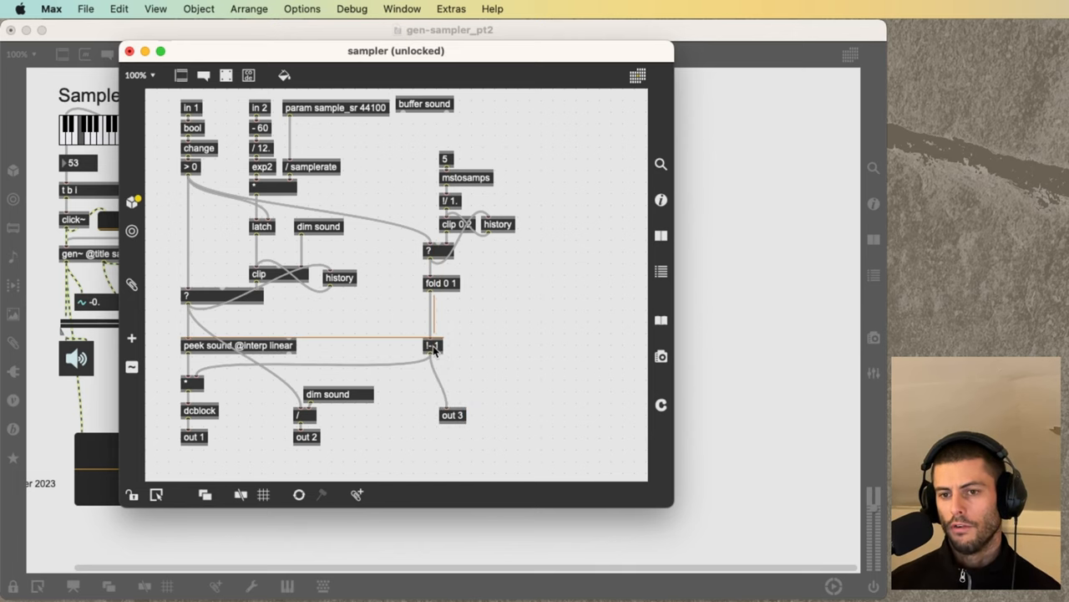
# Place a new >= object above fold 0 1 to begin the detector chain.
pyautogui.click(433, 345)
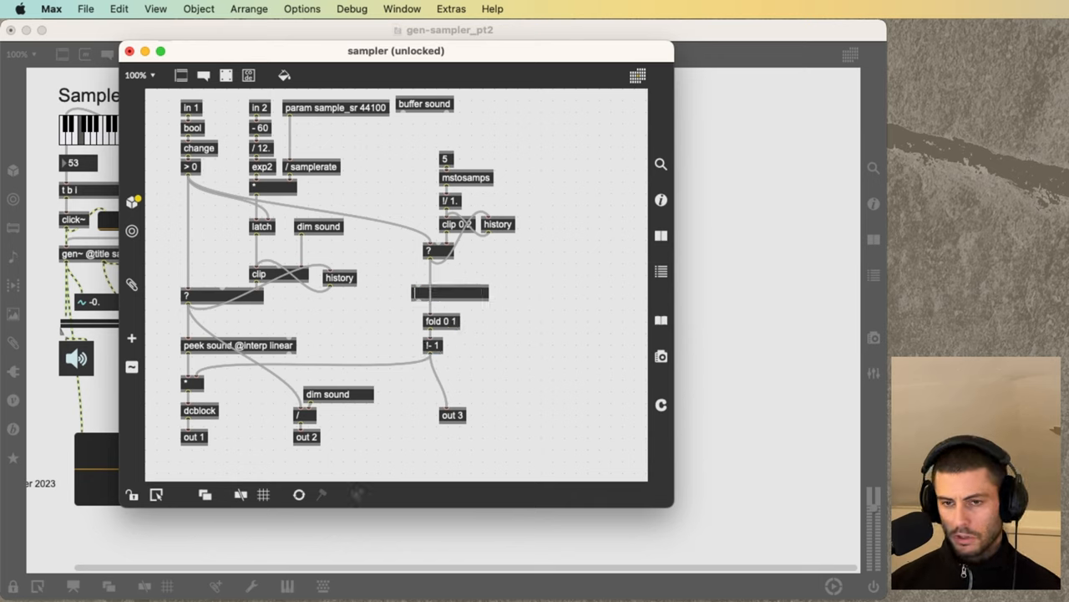
pyautogui.write('>= 1')
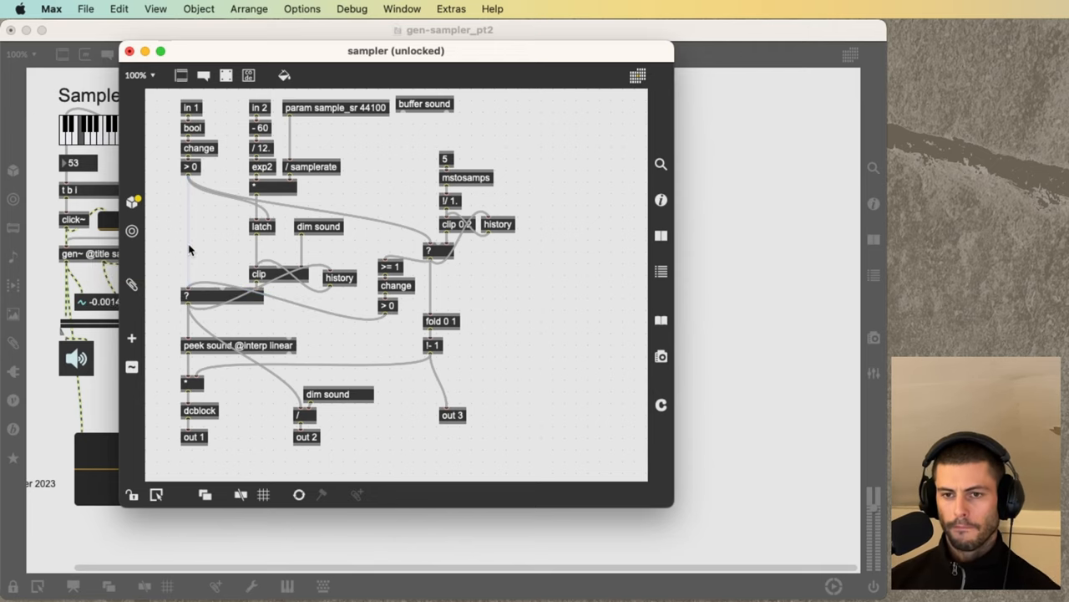
pyautogui.click(129, 51)
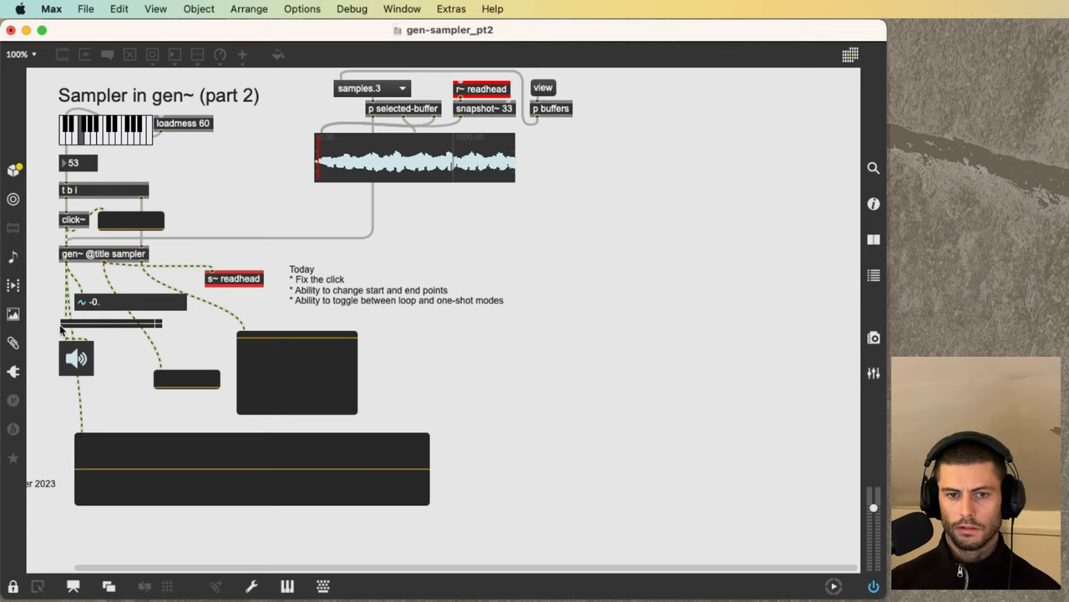
pyautogui.moveTo(102, 148)
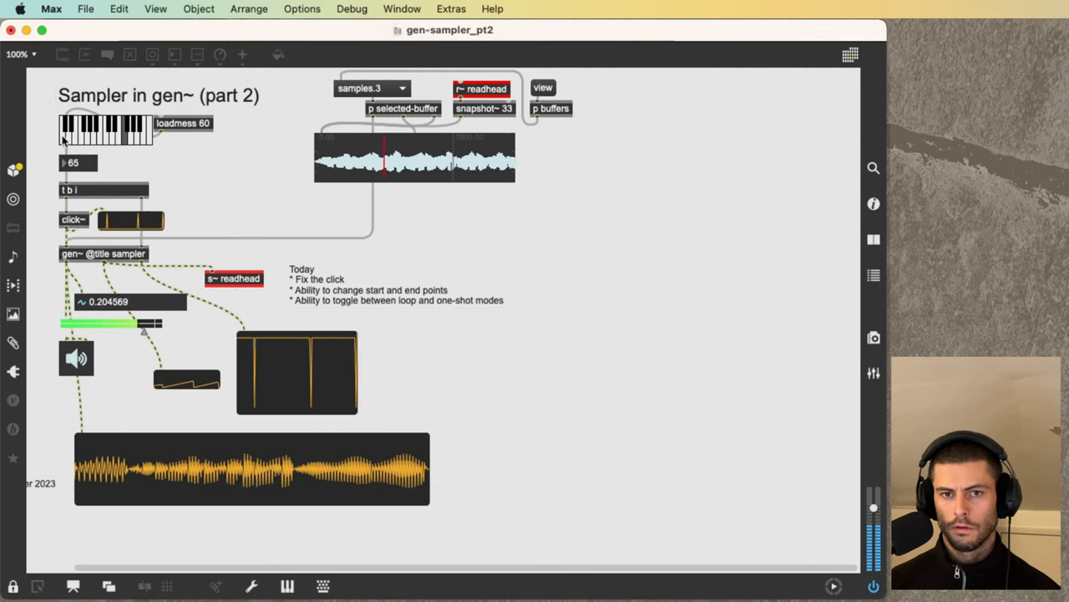
pyautogui.click(98, 127)
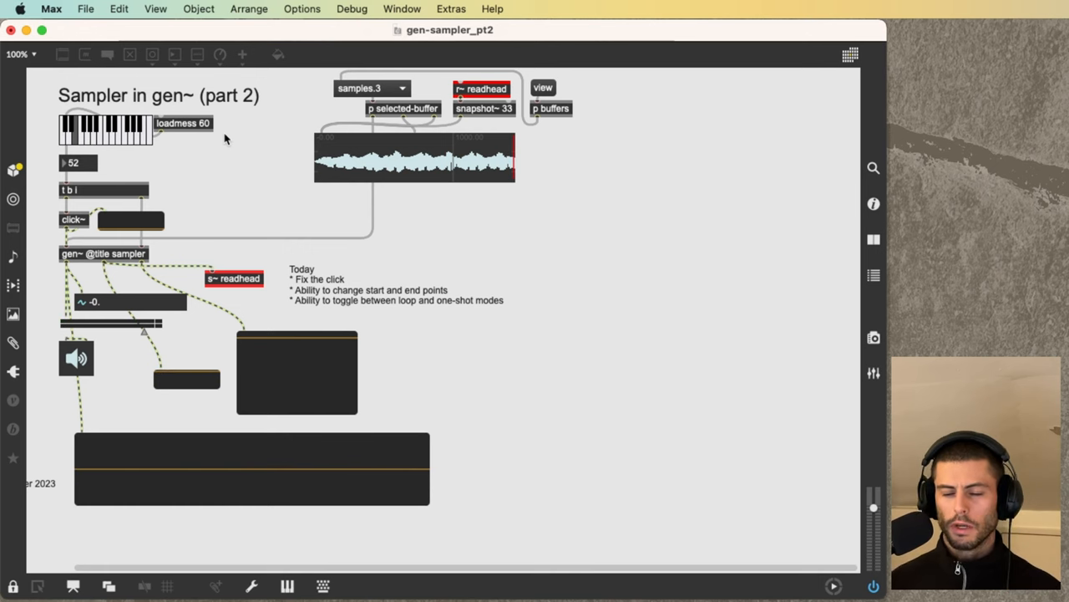
pyautogui.doubleClick(103, 253)
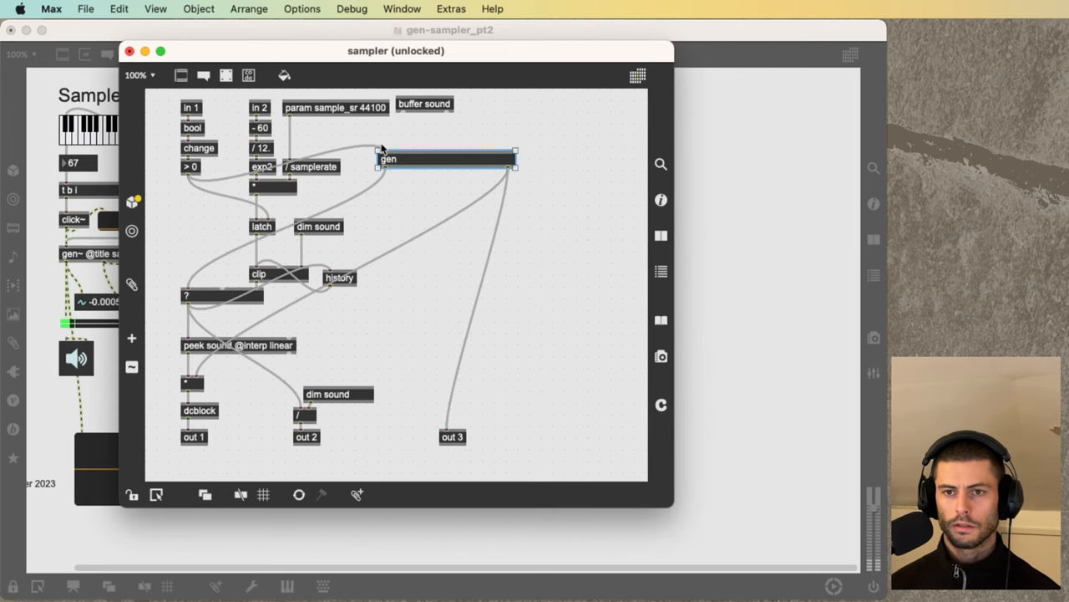
pyautogui.doubleClick(387, 159)
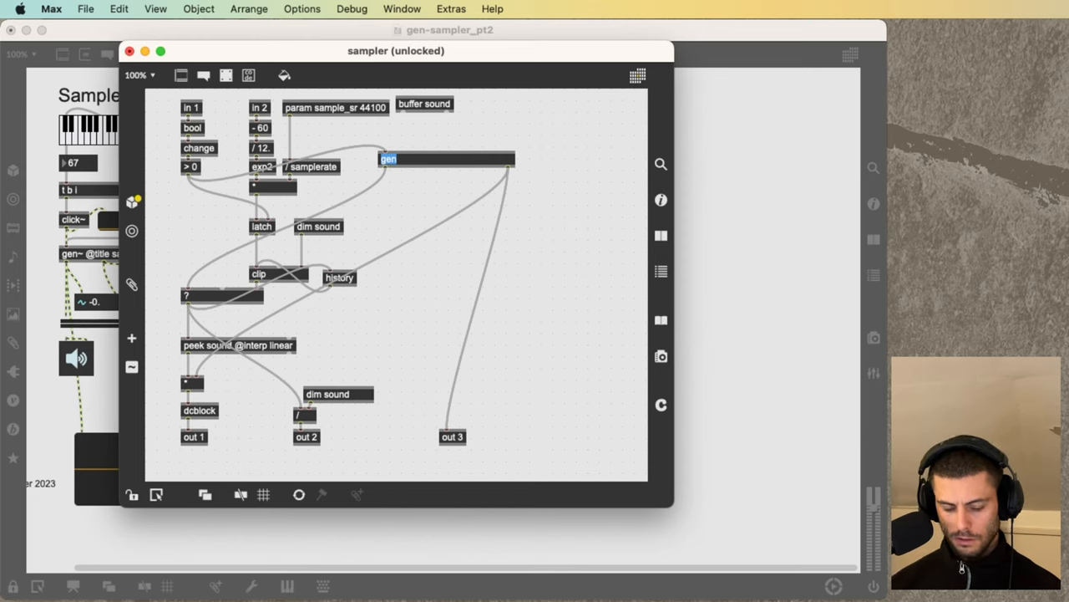
pyautogui.write('@title clickfix')
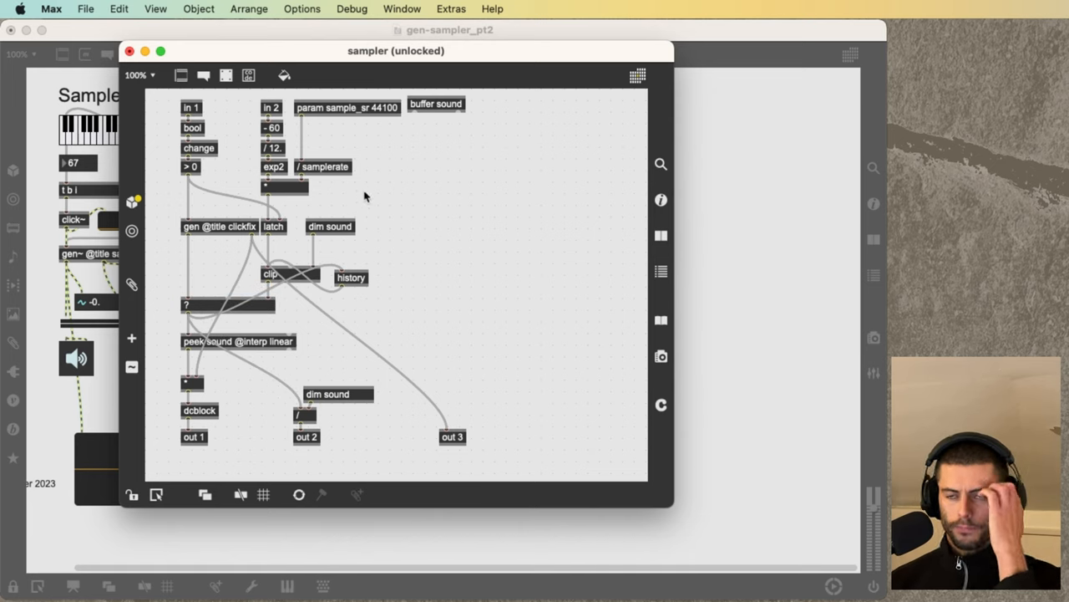
# Create param start_pct, then position end_pct beside it, both ranging 0 to 1.
pyautogui.click(435, 104)
pyautogui.write('param')
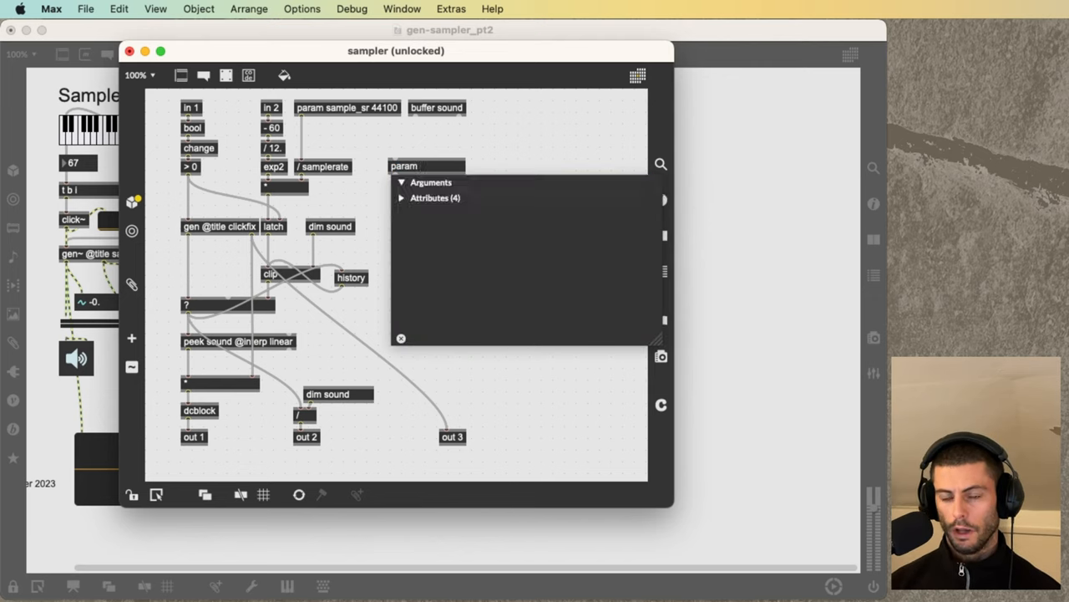
pyautogui.write('start_p')
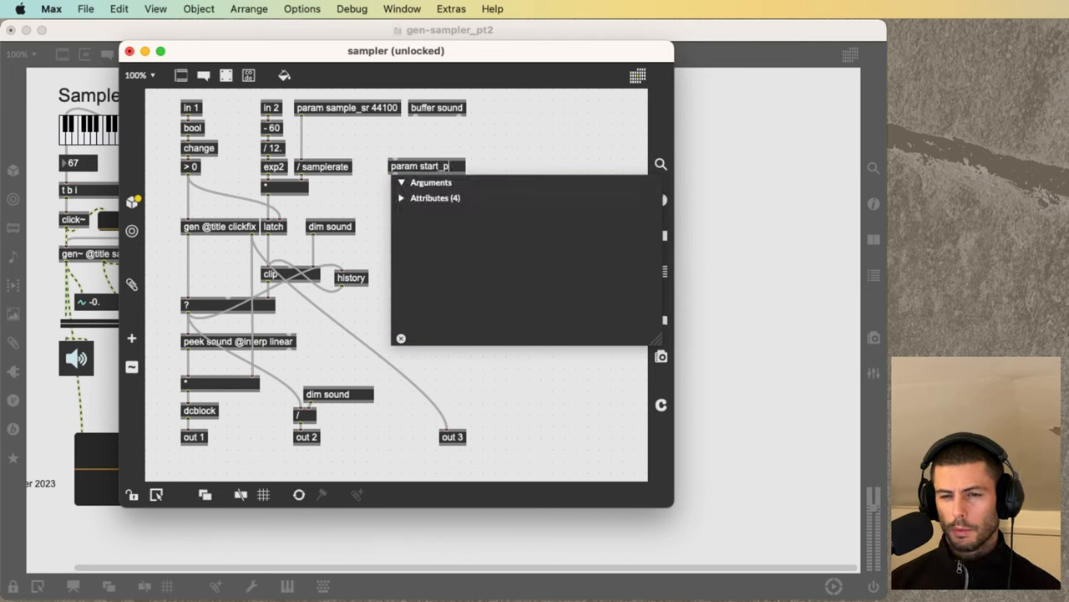
pyautogui.write('ct 0. @min 0. @max 1.')
pyautogui.write('param end_pct 1. @min 0. @max 1.')
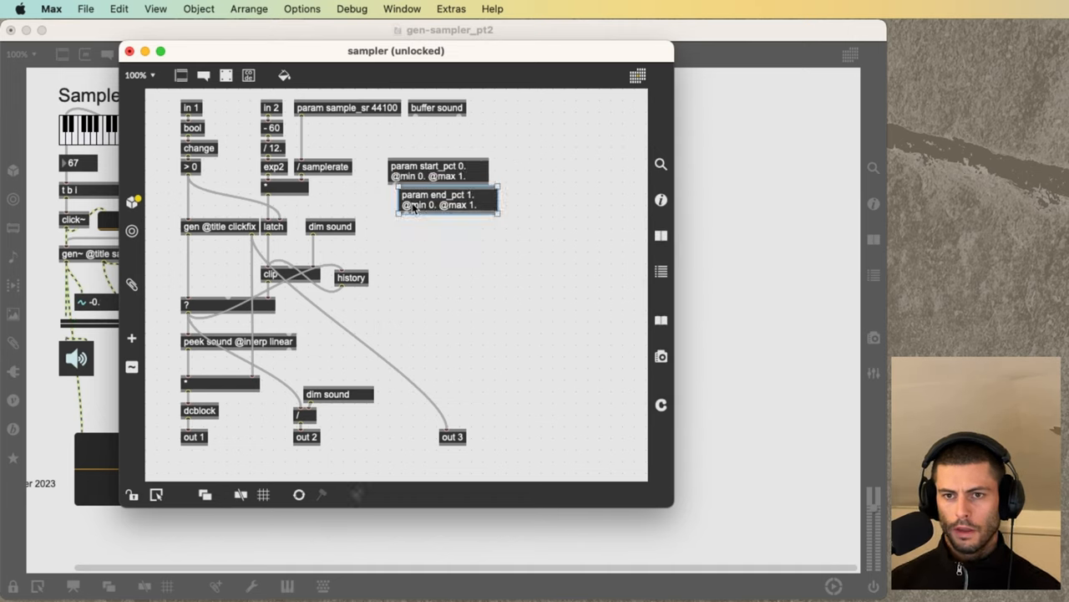
pyautogui.moveTo(447, 205); pyautogui.dragTo(518, 167)
pyautogui.write('!')
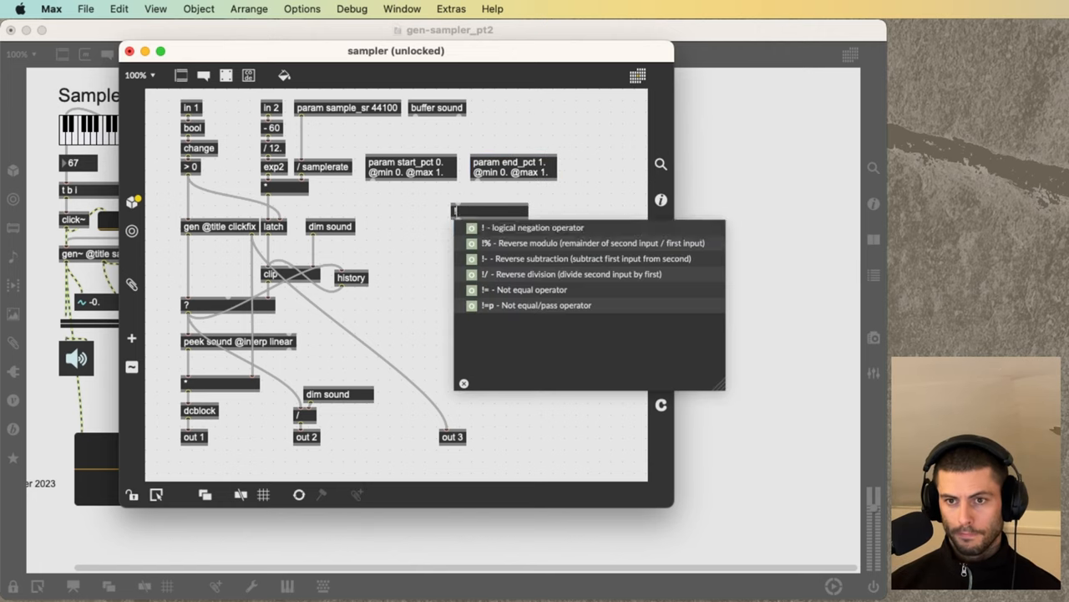
# Create the !- object, wire start_pct and end_pct into it, and place it under start_pct.
pyautogui.click(363, 167)
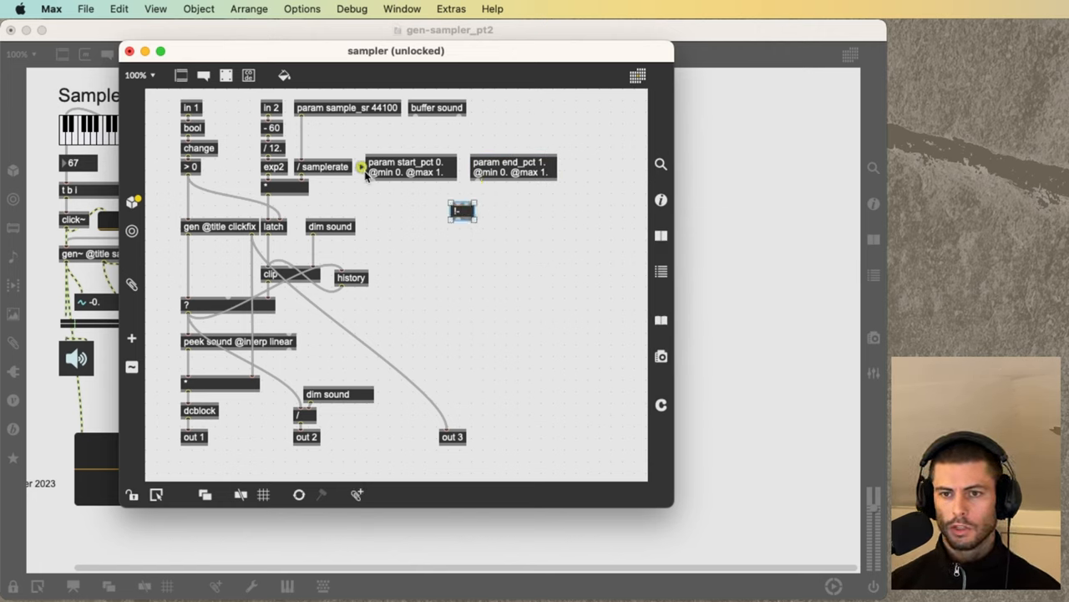
pyautogui.moveTo(361, 165); pyautogui.dragTo(462, 210)
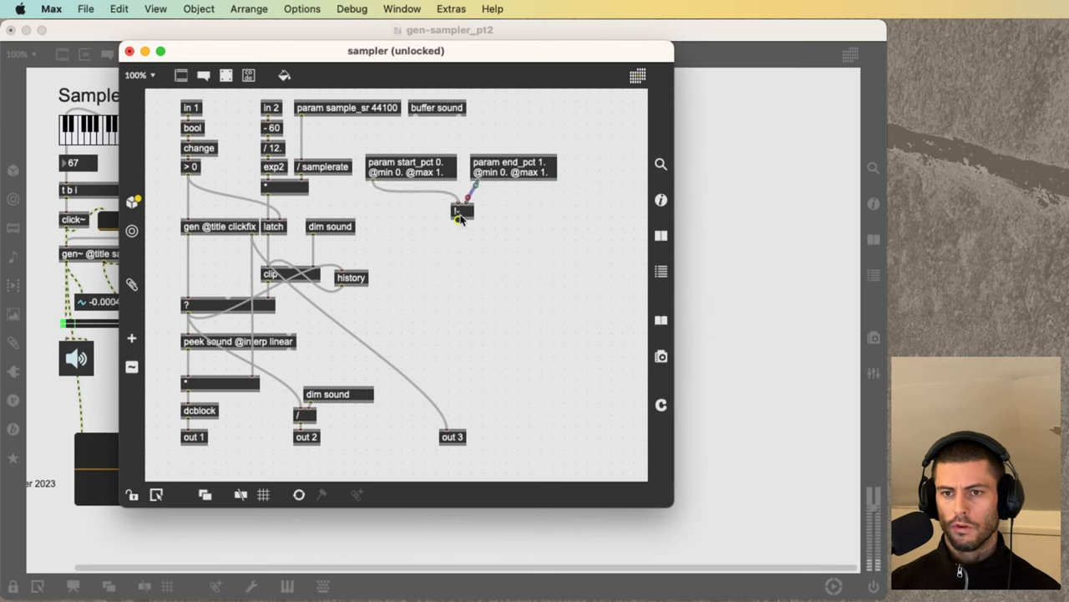
pyautogui.moveTo(462, 209); pyautogui.dragTo(376, 196)
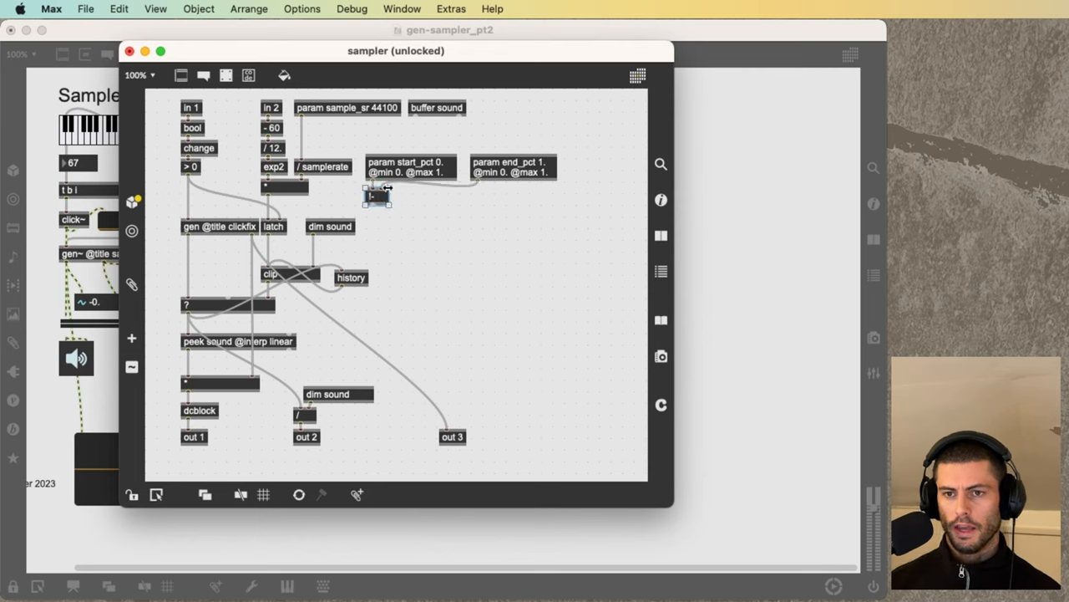
pyautogui.moveTo(389, 195); pyautogui.dragTo(489, 195)
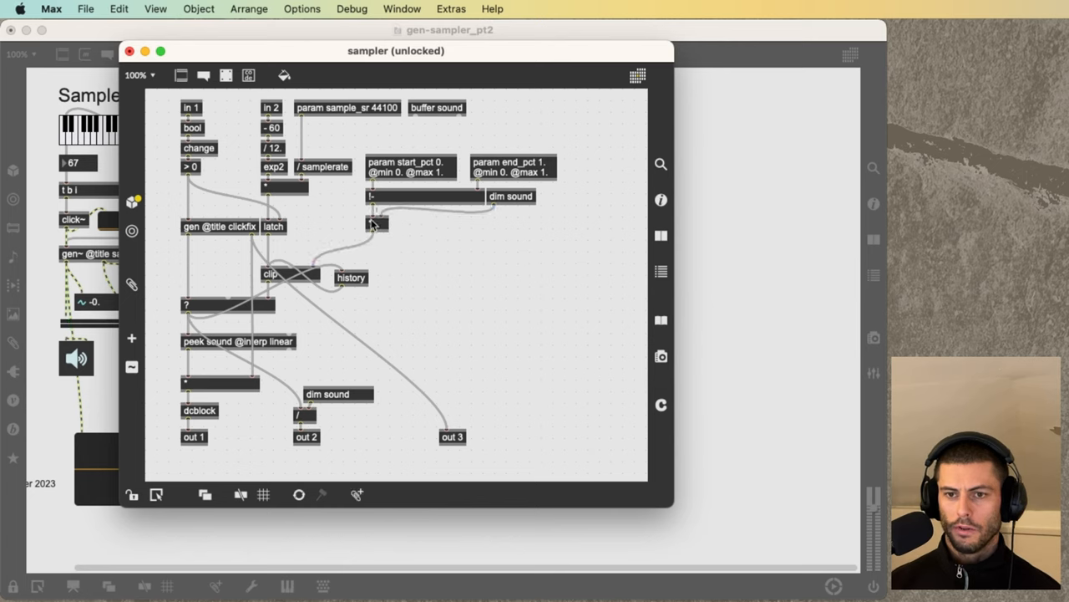
# Add a * object fed by the region difference and move it next to clip.
pyautogui.click(372, 224)
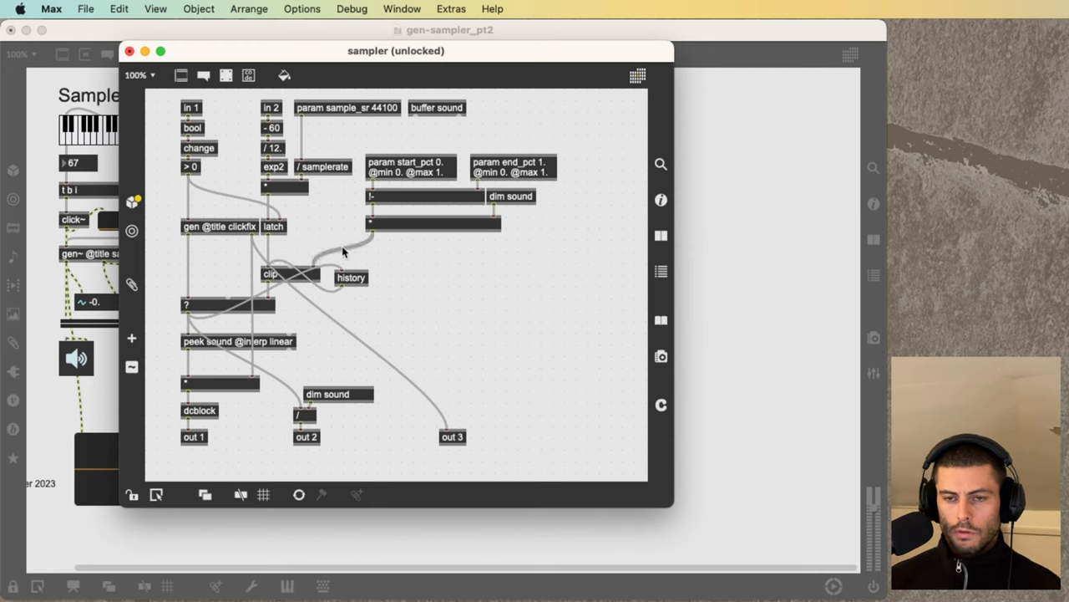
pyautogui.click(288, 274)
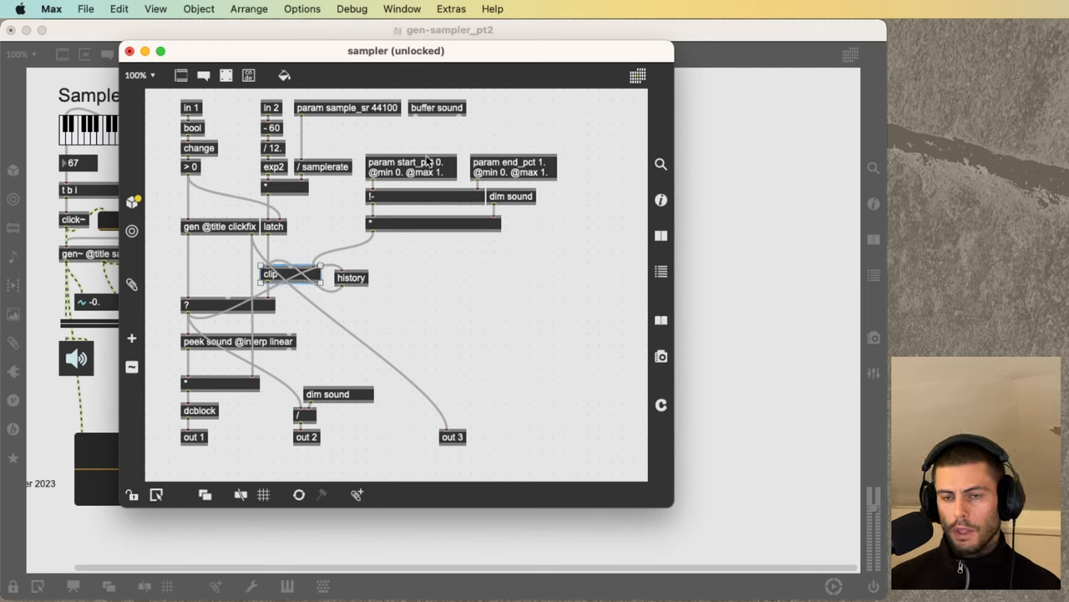
pyautogui.moveTo(451, 222)
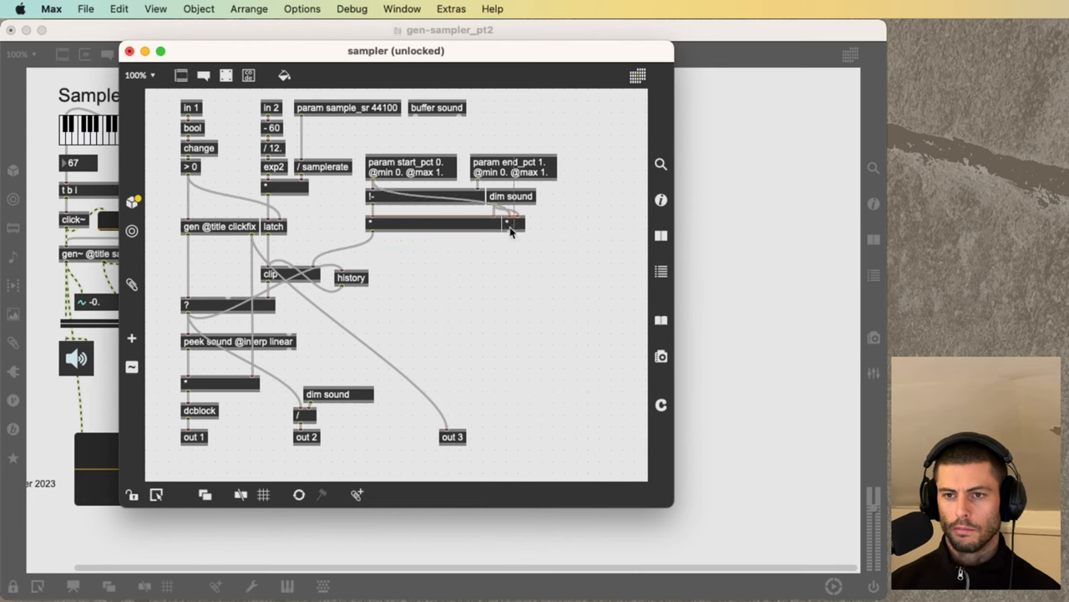
pyautogui.moveTo(514, 221); pyautogui.dragTo(497, 280)
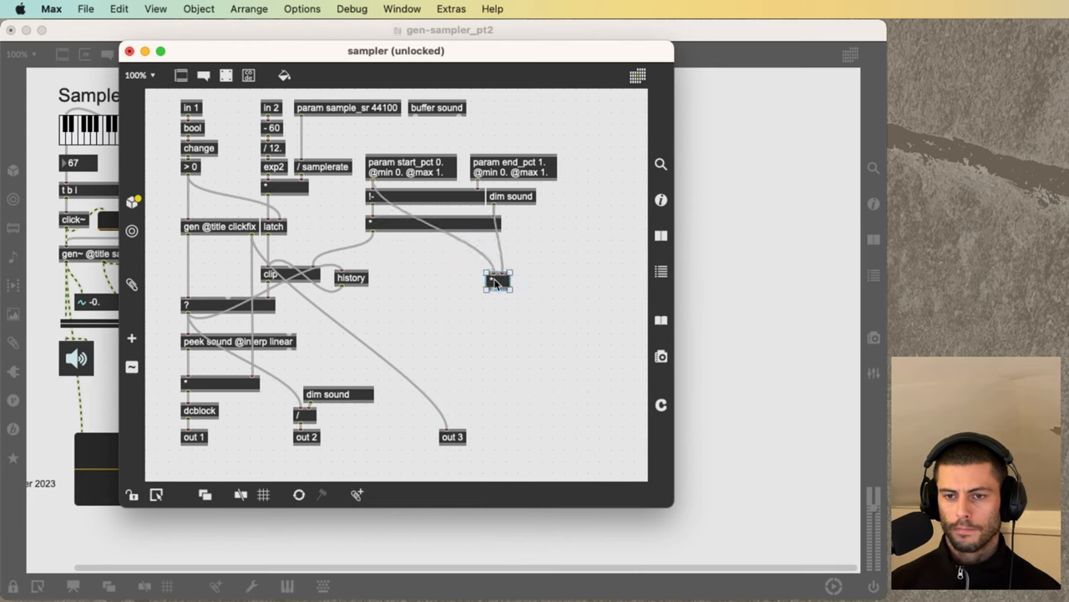
pyautogui.moveTo(497, 282); pyautogui.dragTo(484, 248)
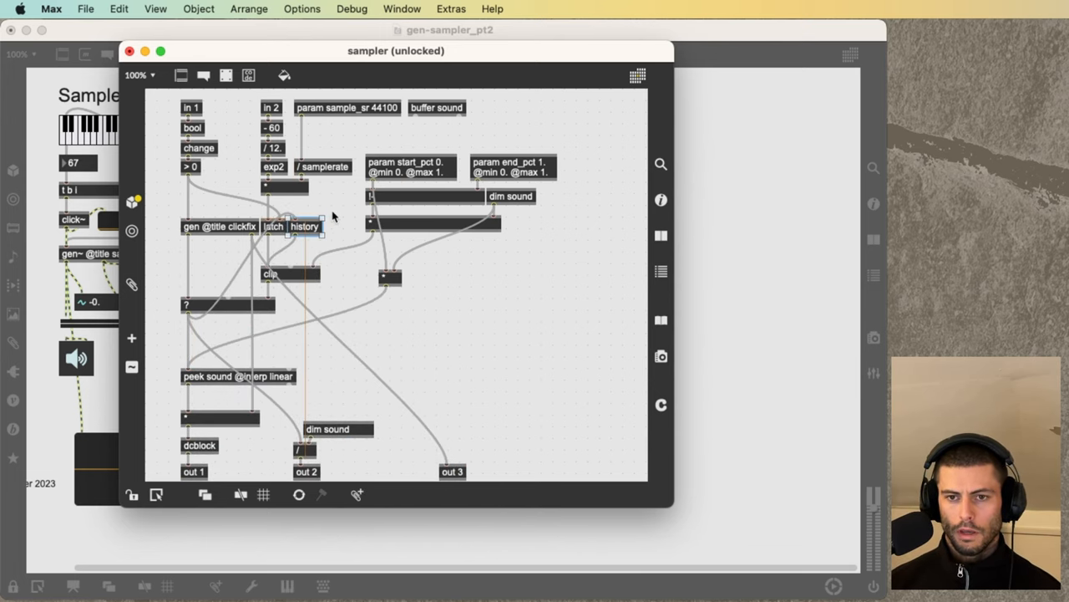
# Close the gen patch, lock the main patch, and check info~ Total Time inside p selected-buffer.
pyautogui.click(129, 51)
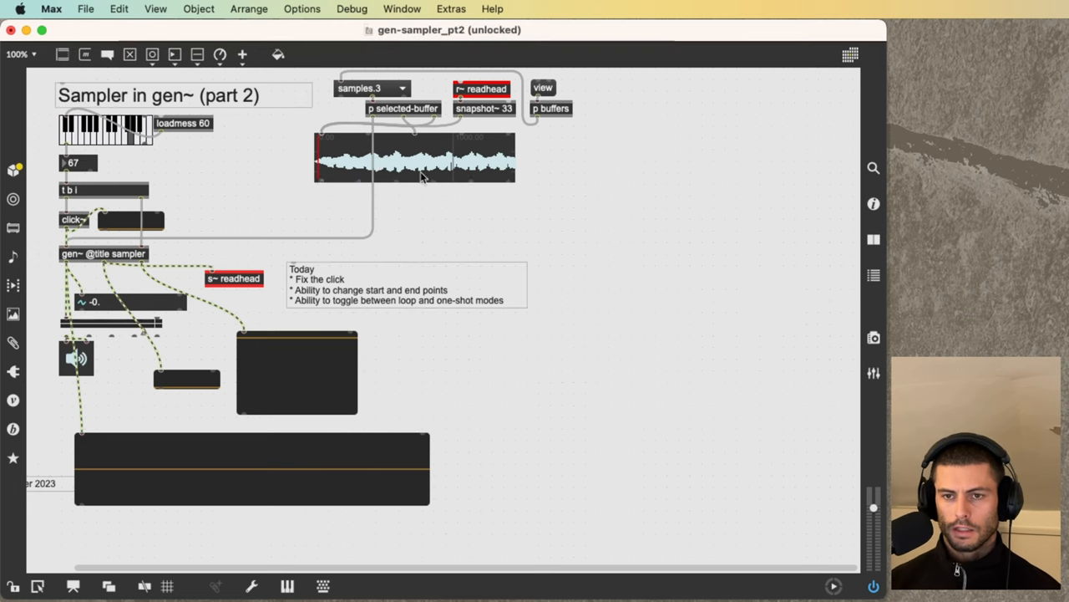
pyautogui.click(415, 157)
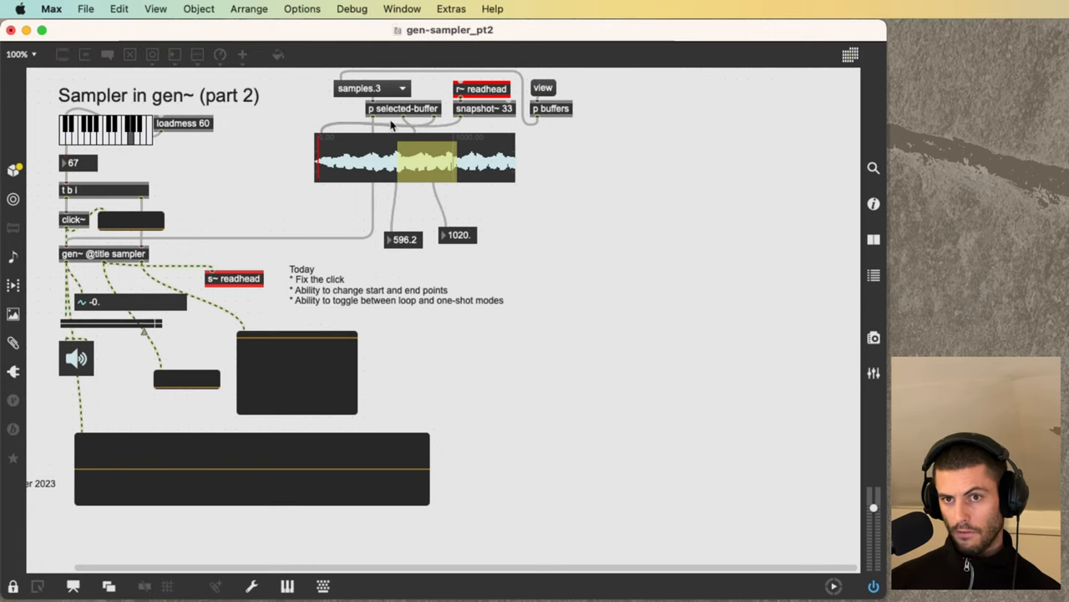
pyautogui.doubleClick(404, 109)
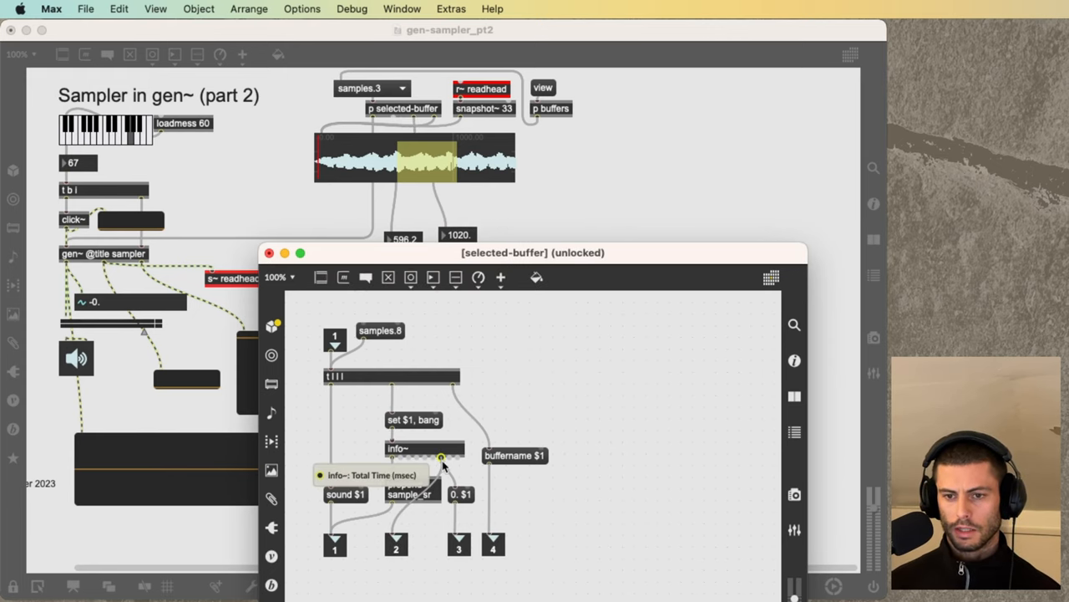
pyautogui.click(269, 252)
pyautogui.write('join')
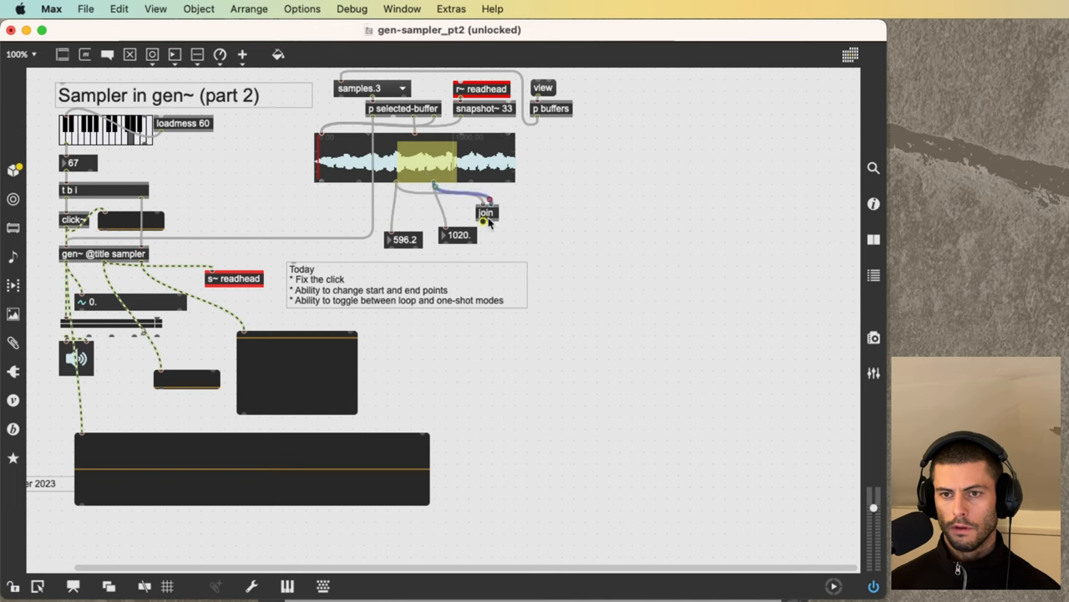
pyautogui.moveTo(486, 212); pyautogui.dragTo(399, 200)
pyautogui.write('vexpr')
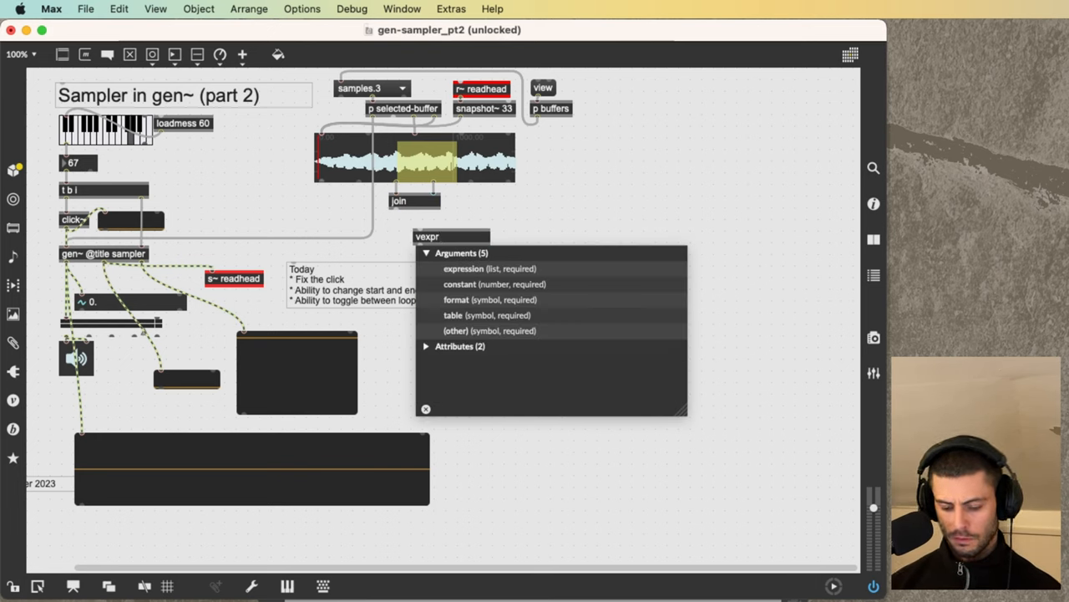
pyautogui.write('$f1 / $f2 @scalarmode')
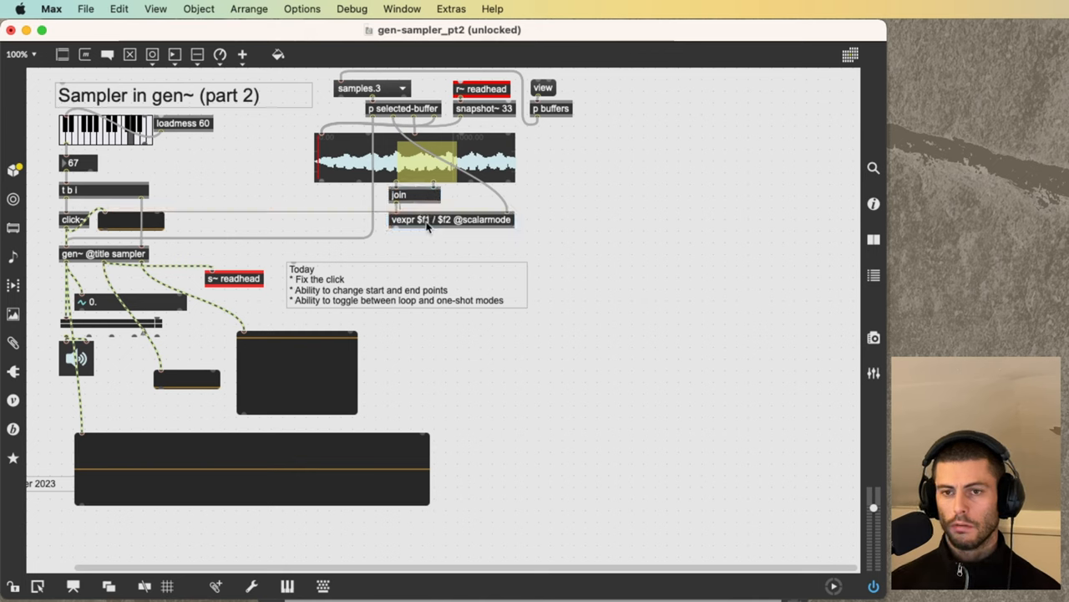
pyautogui.click(451, 215)
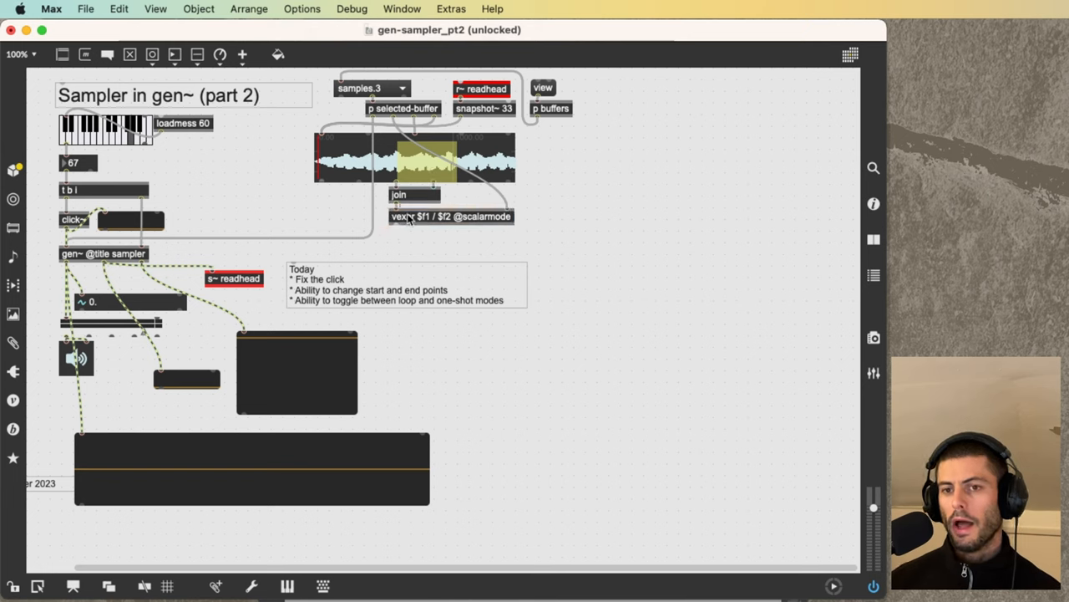
pyautogui.doubleClick(487, 213)
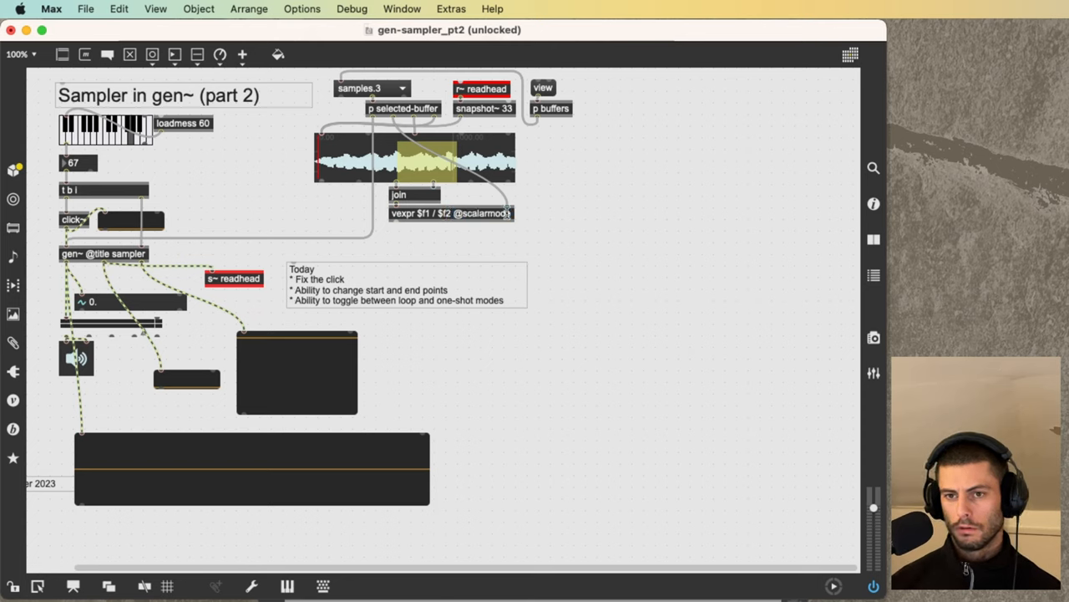
pyautogui.click(451, 213)
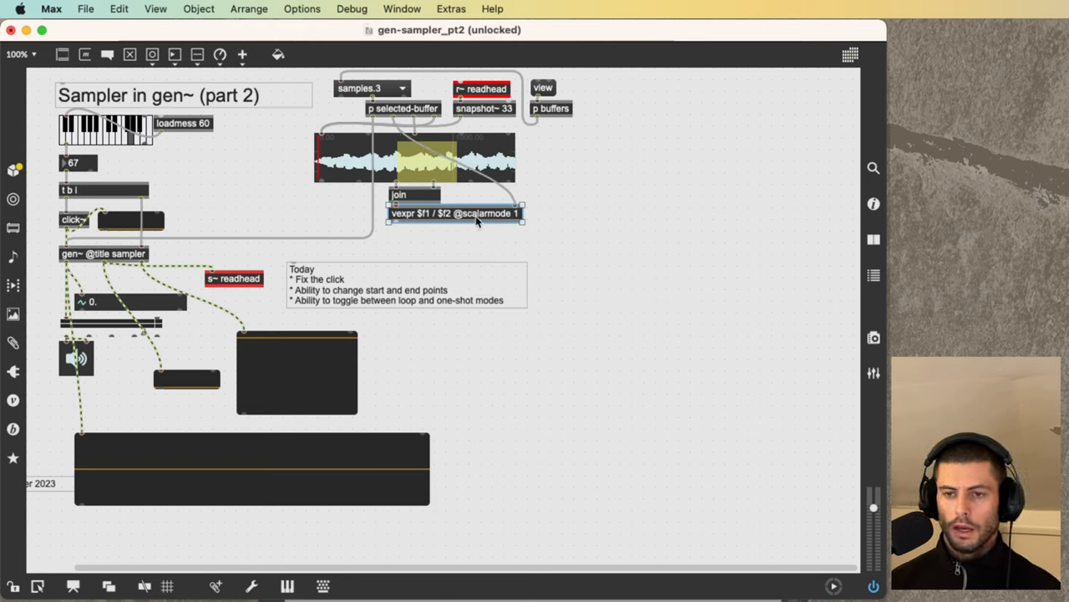
pyautogui.doubleClick(483, 213)
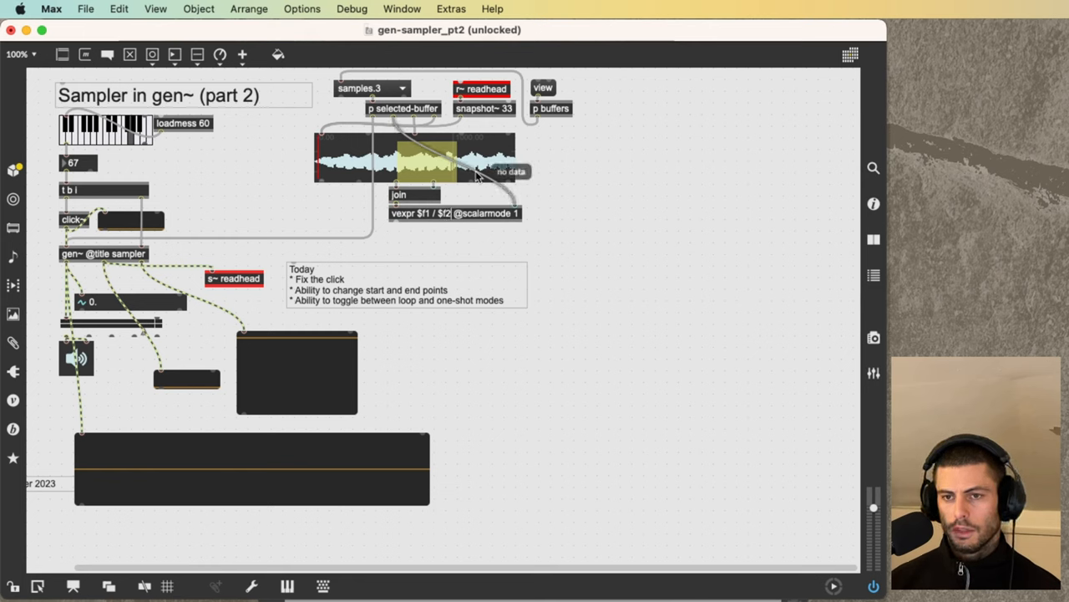
pyautogui.click(372, 88)
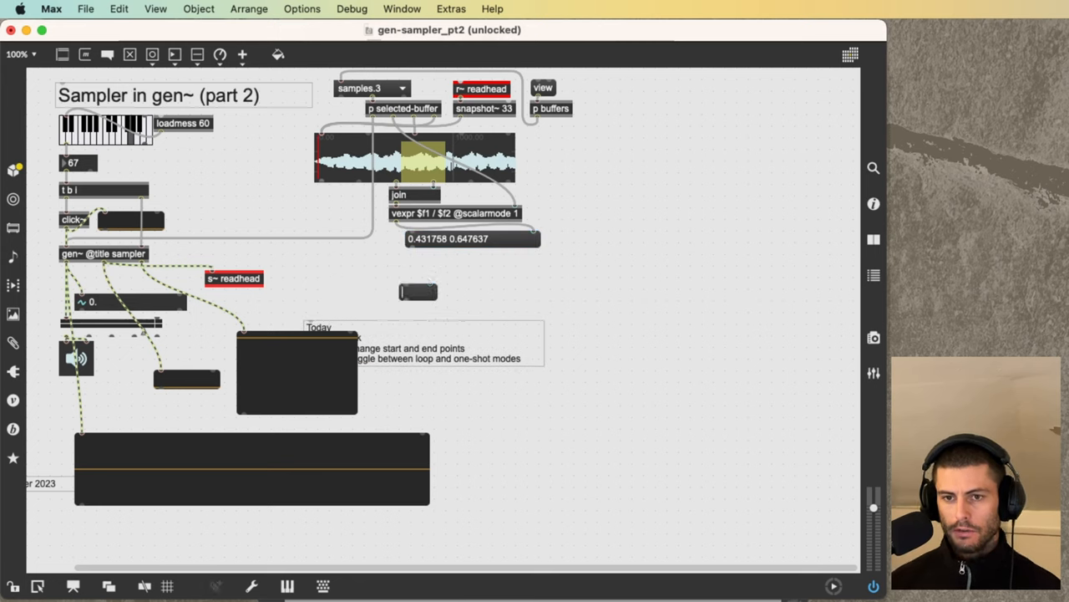
# Send a [start_pct $1, end_pct $2] message into the gen~ sampler and add zl.reg.
pyautogui.write('start_pct $1, end_pct $2')
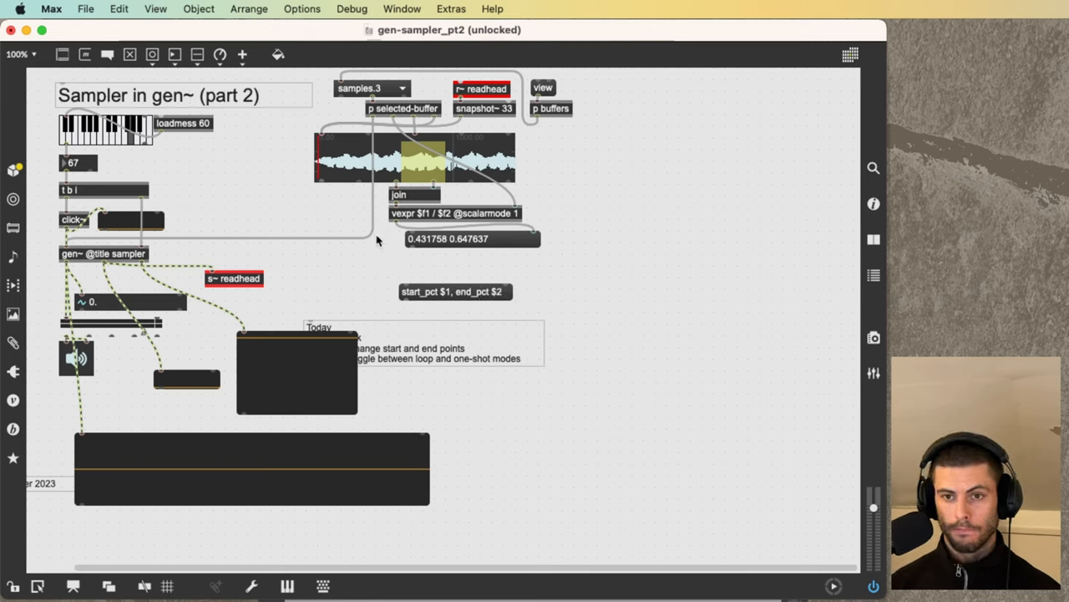
pyautogui.moveTo(71, 253); pyautogui.dragTo(401, 292)
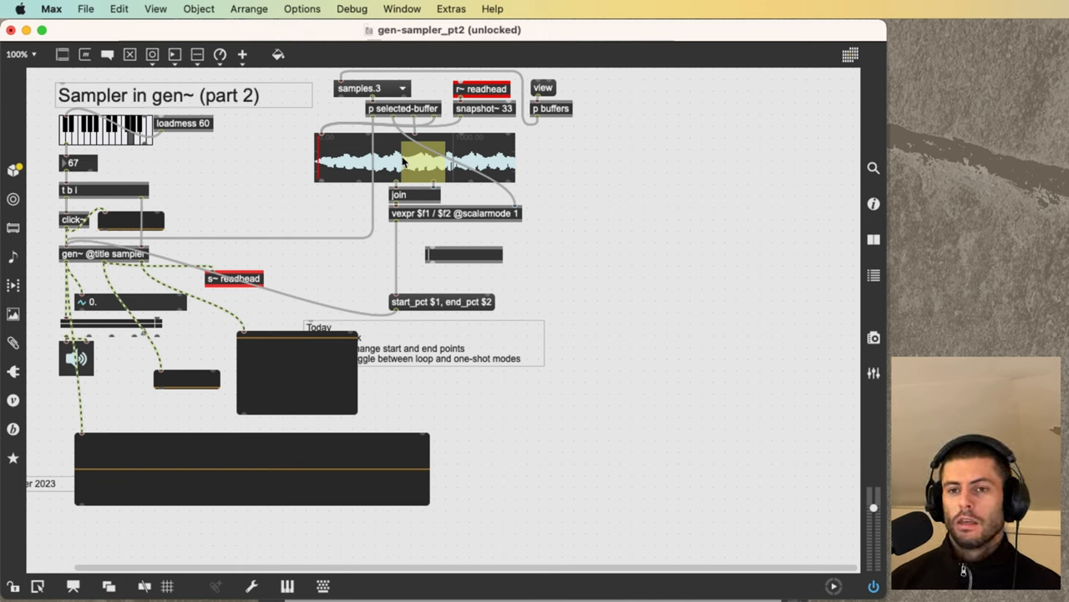
pyautogui.moveTo(409, 261)
pyautogui.write('t b l')
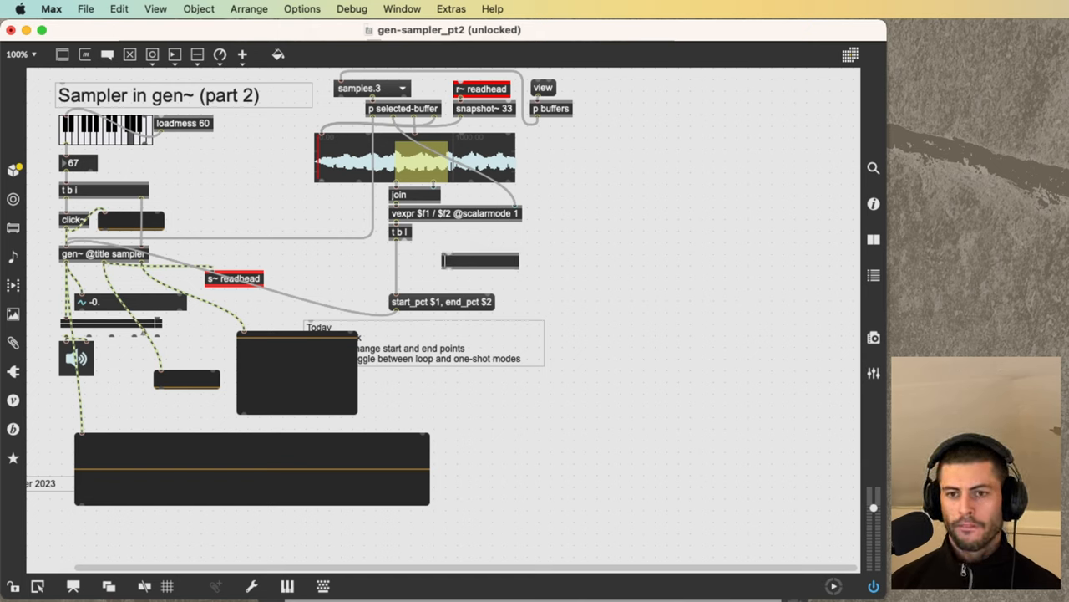
pyautogui.write('zl.reg')
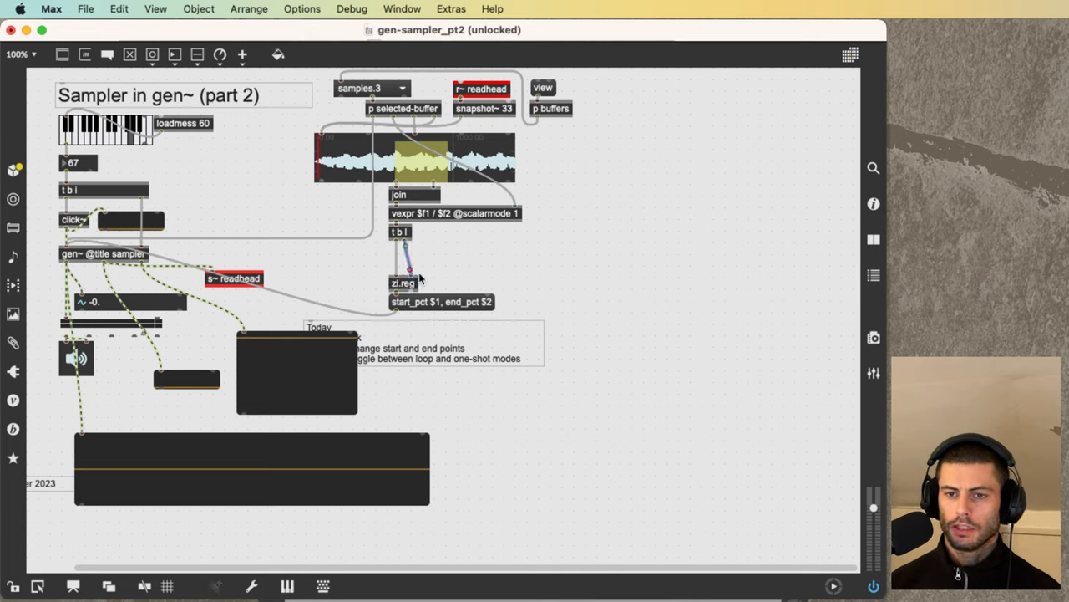
pyautogui.moveTo(439, 258)
pyautogui.write('del 100')
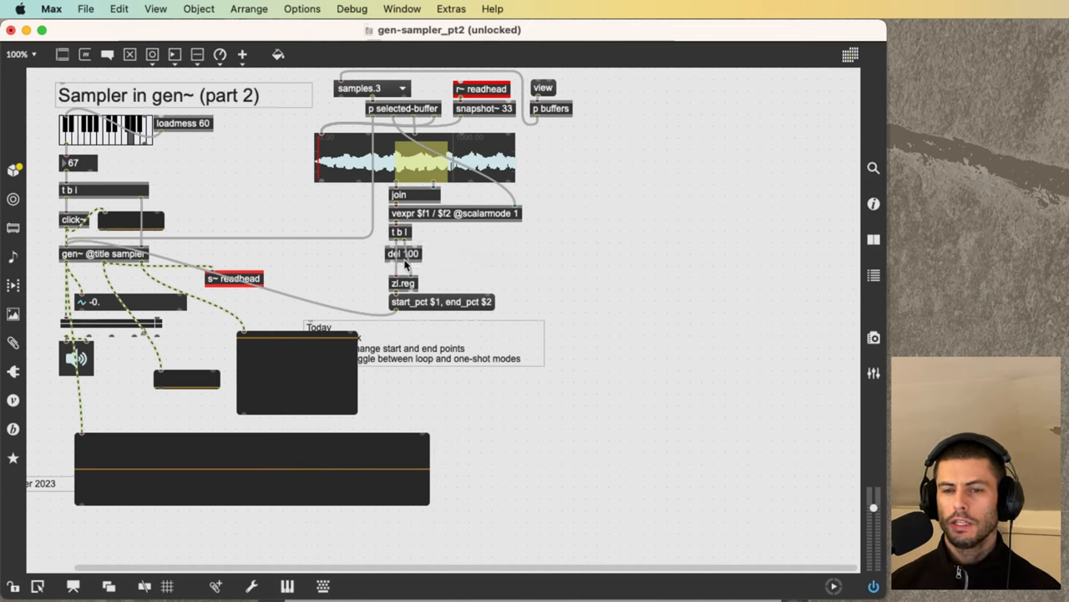
# Add and wire a del 100 object, then encapsulate the chain as p region.
pyautogui.click(407, 253)
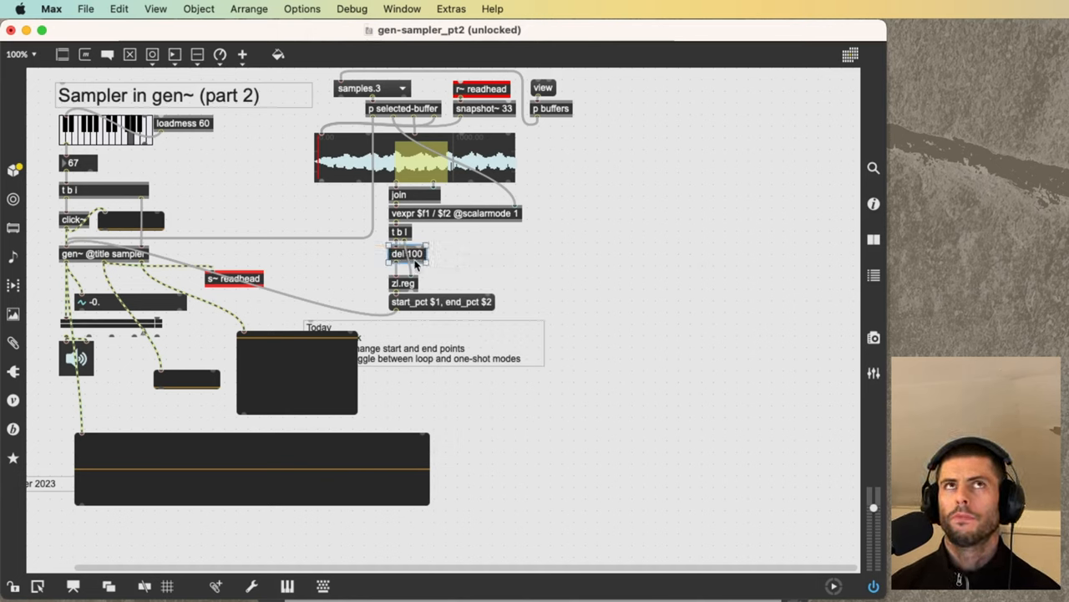
pyautogui.click(407, 253)
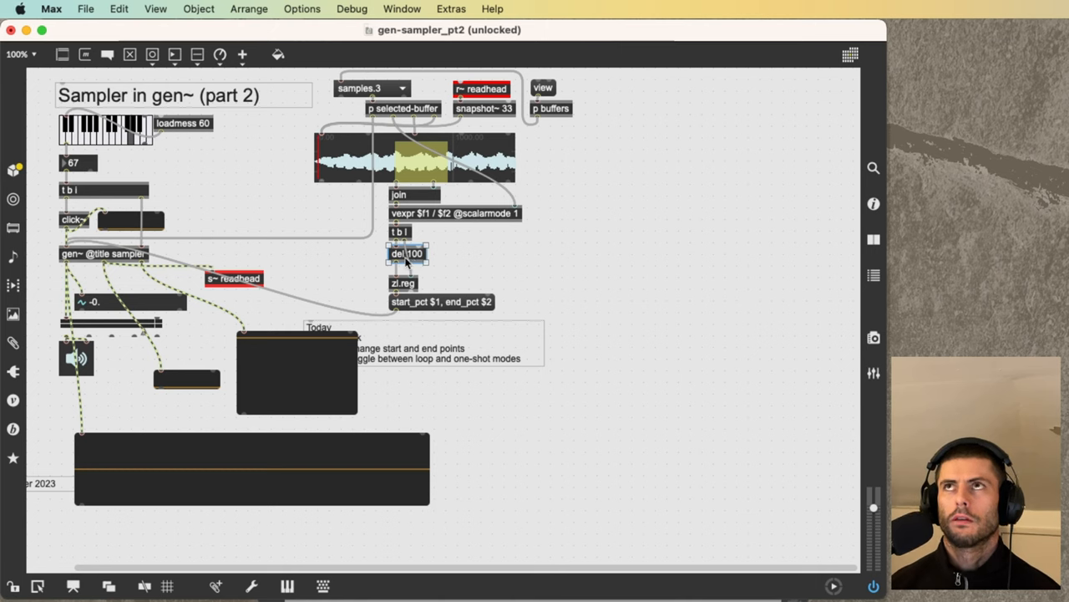
pyautogui.moveTo(400, 232)
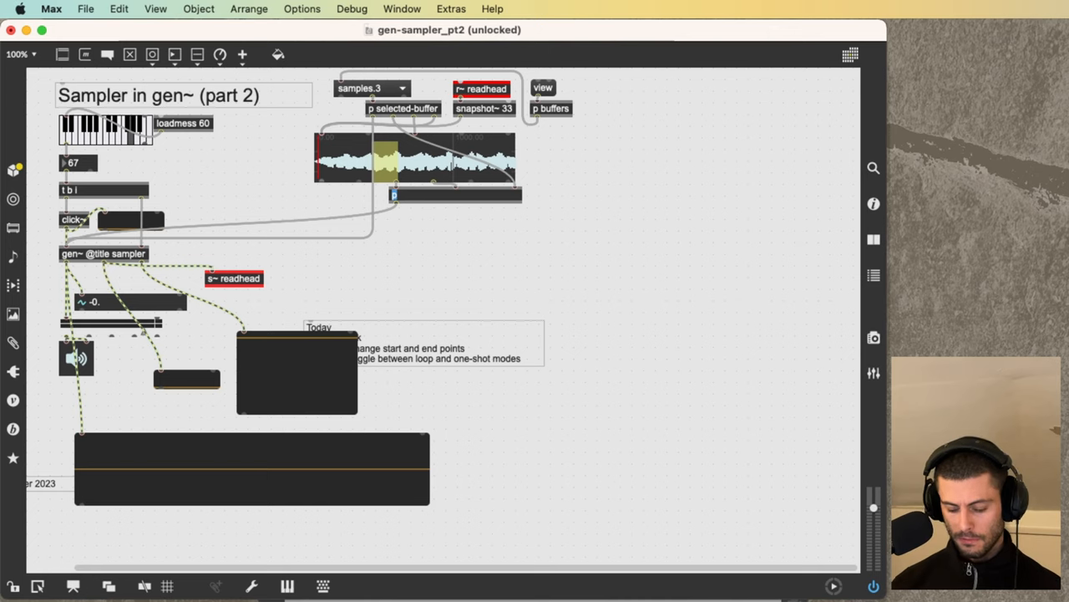
pyautogui.write('region')
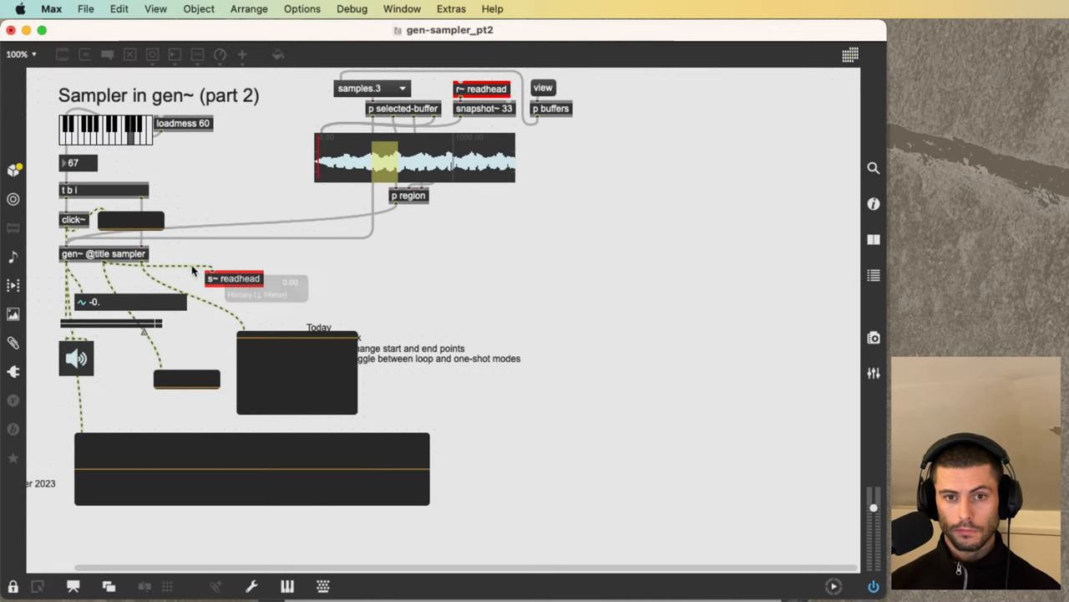
# Open and unlock the gen~ sampler patch, then reposition the clickfix gen.
pyautogui.doubleClick(104, 253)
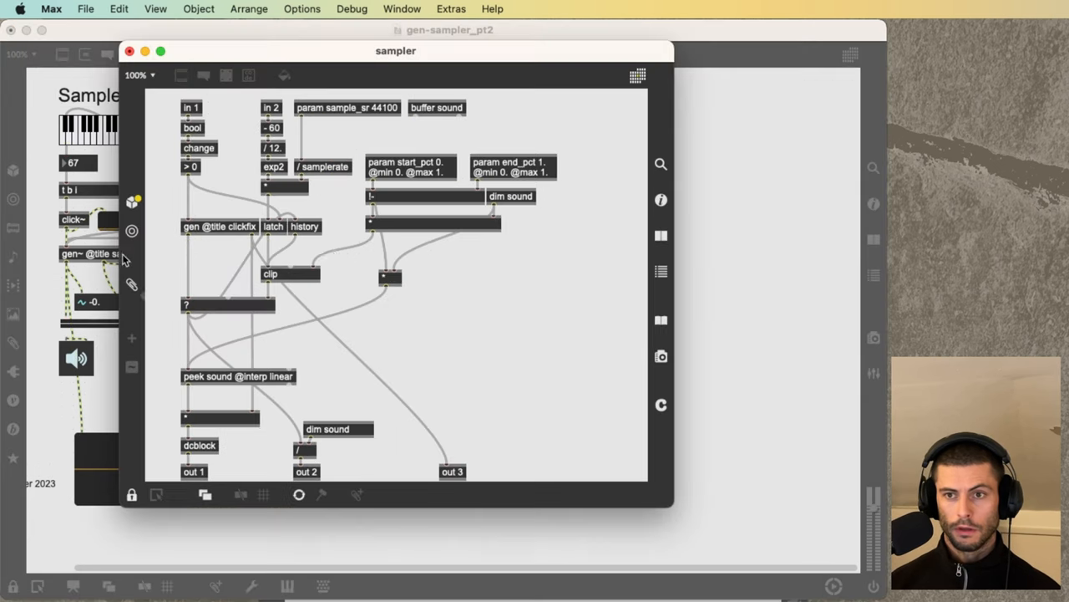
pyautogui.moveTo(425, 6)
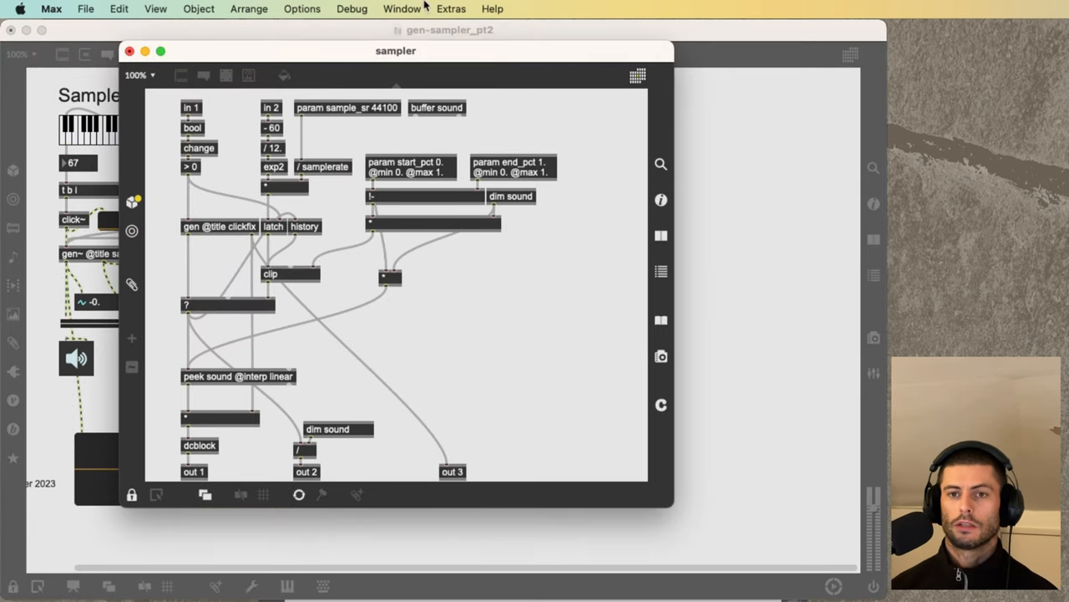
pyautogui.click(130, 51)
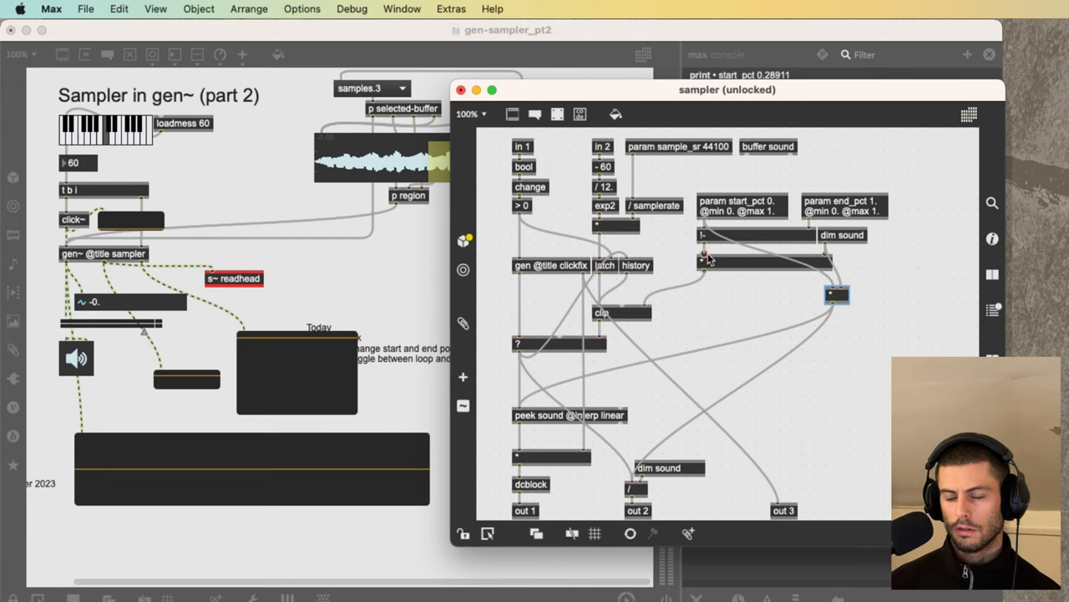
pyautogui.moveTo(706, 299)
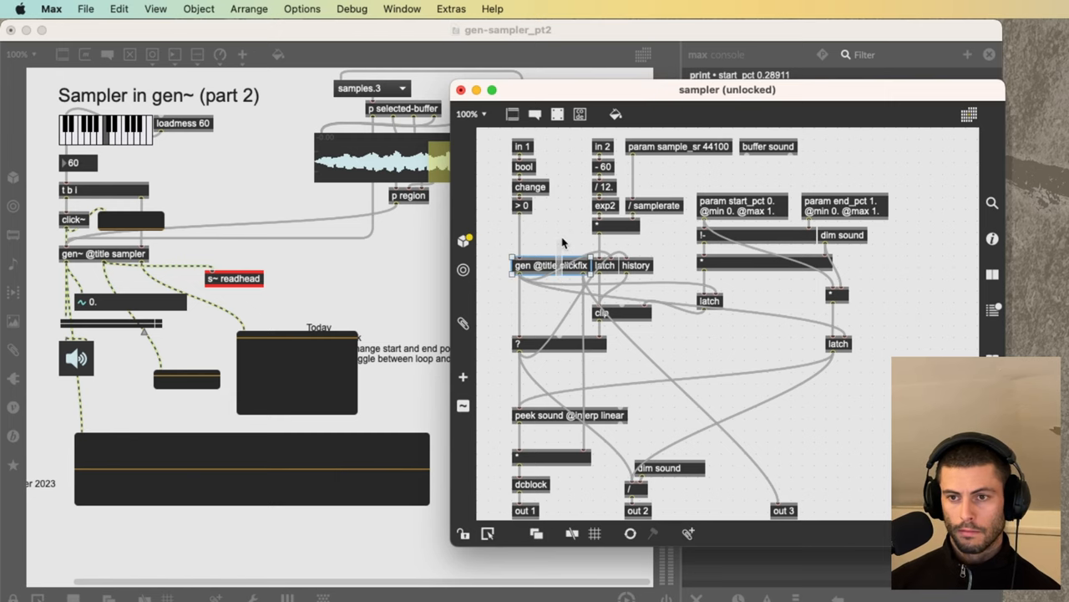
pyautogui.moveTo(551, 265); pyautogui.dragTo(552, 226)
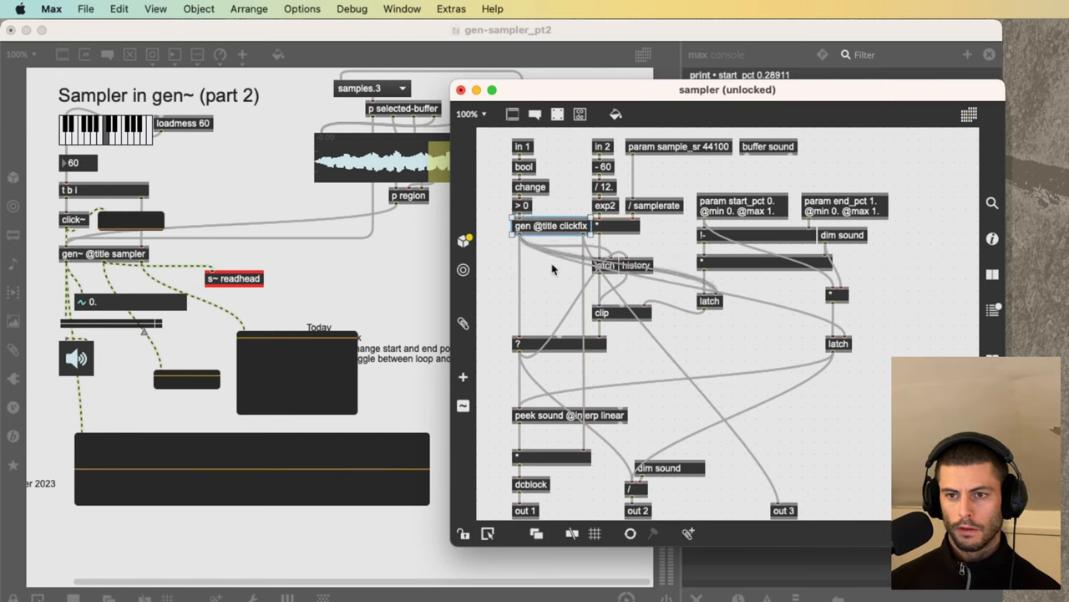
pyautogui.click(460, 89)
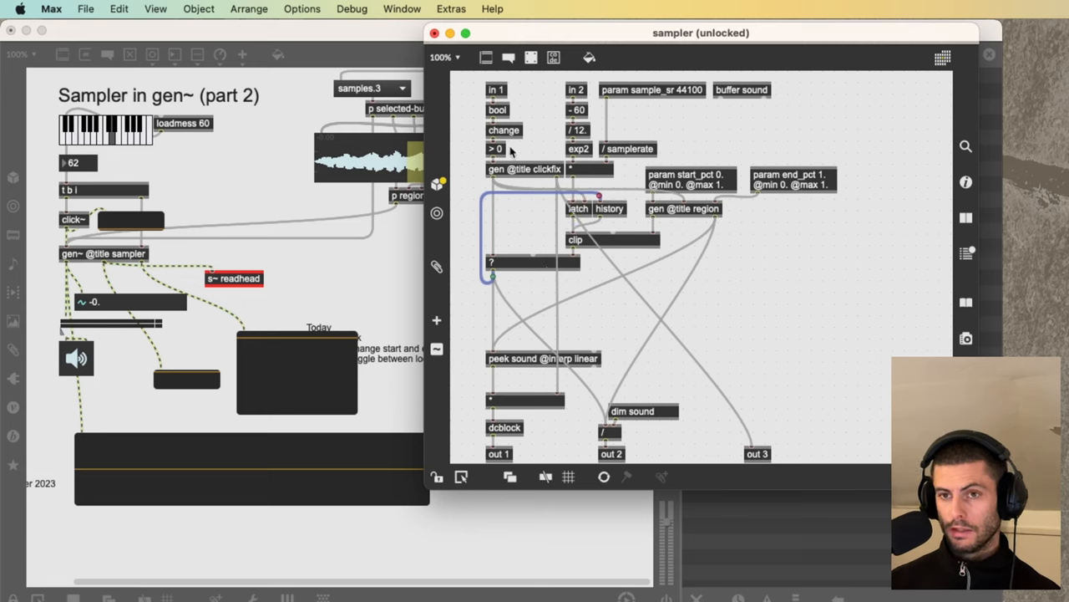
pyautogui.moveTo(497, 188)
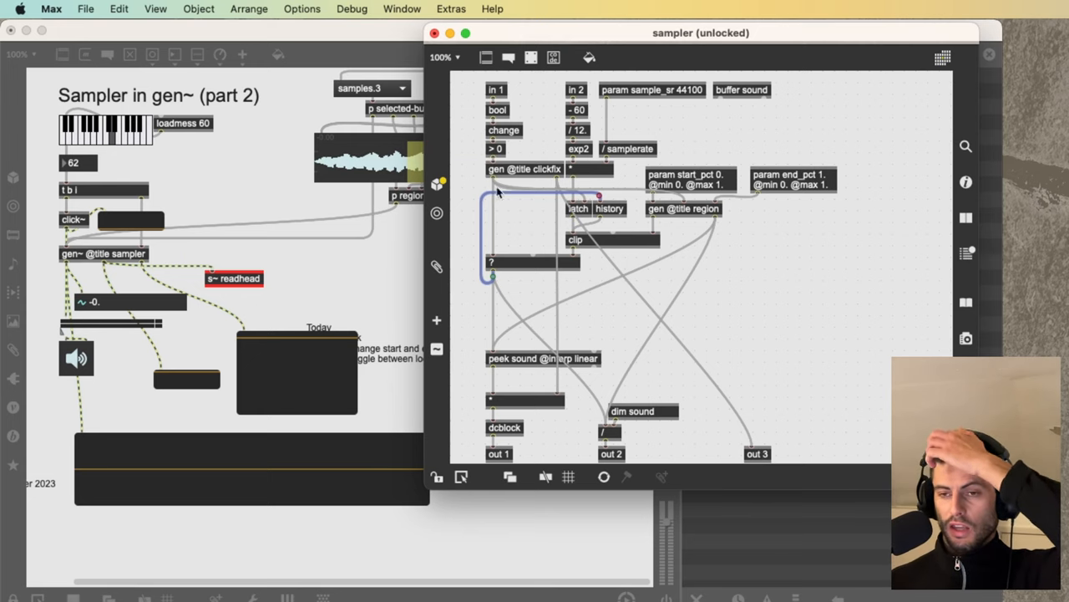
pyautogui.moveTo(777, 297)
pyautogui.write('>=')
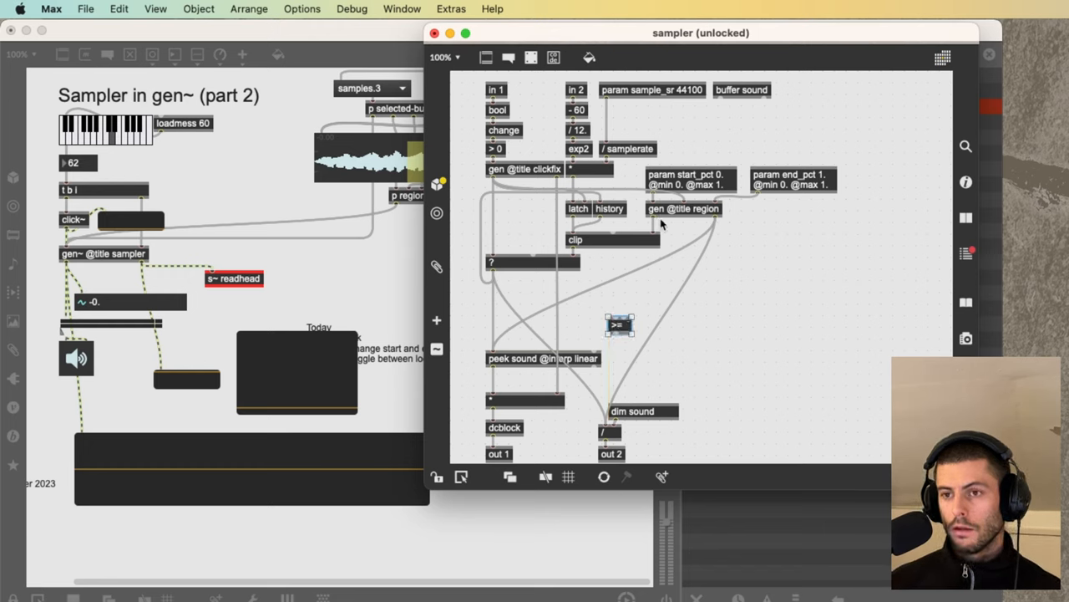
pyautogui.moveTo(620, 324)
pyautogui.write('> 0')
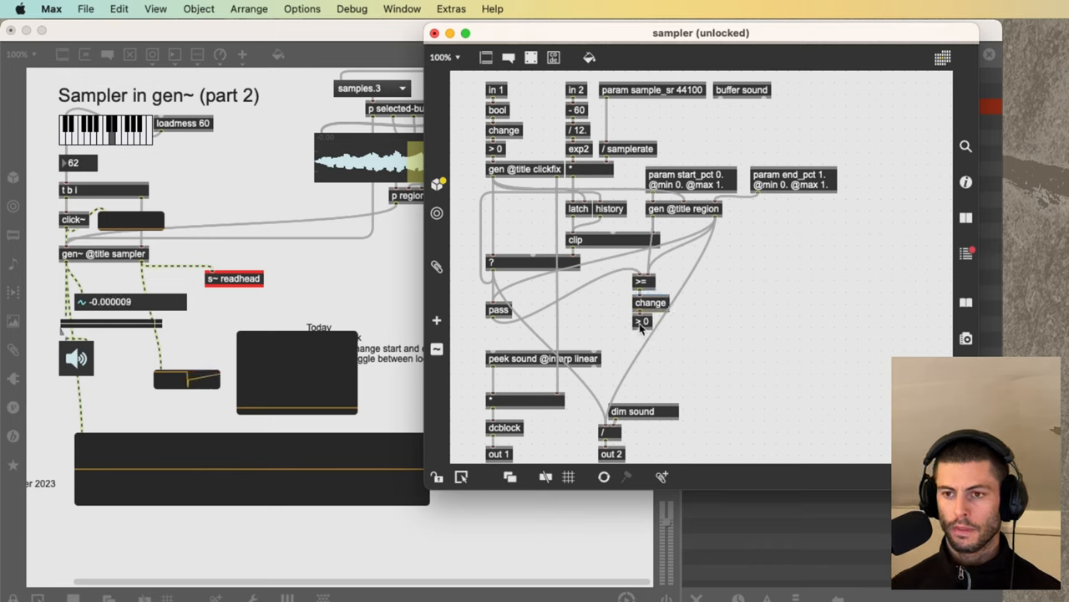
# Complete the > 0 test at the end of the >=, change detection chain.
pyautogui.click(642, 321)
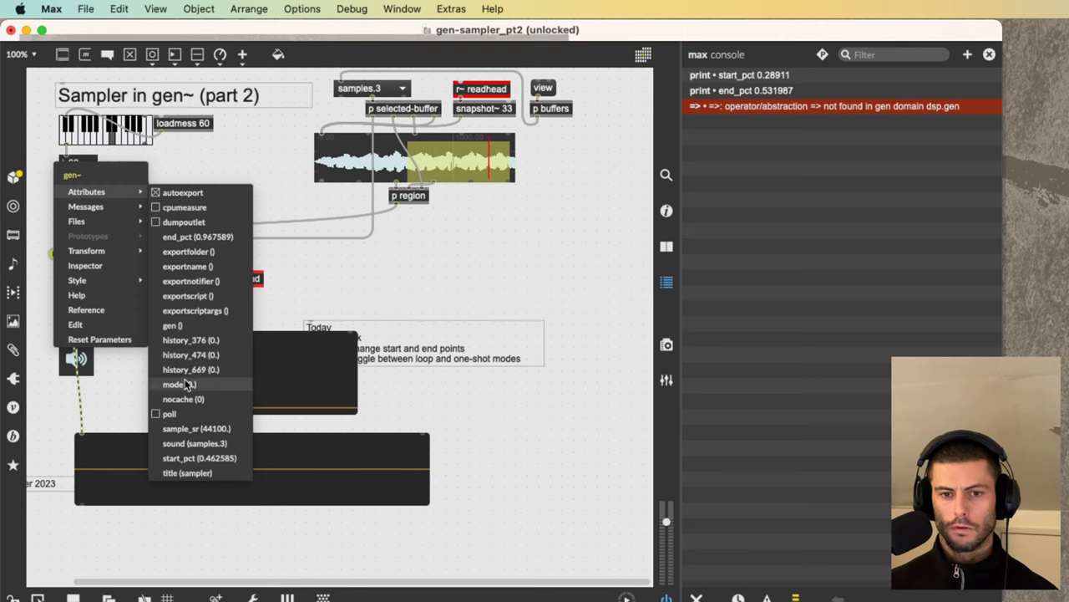
# Add a mode attrui to the sampler, then reopen its gen patch and select the start/end params.
pyautogui.click(174, 383)
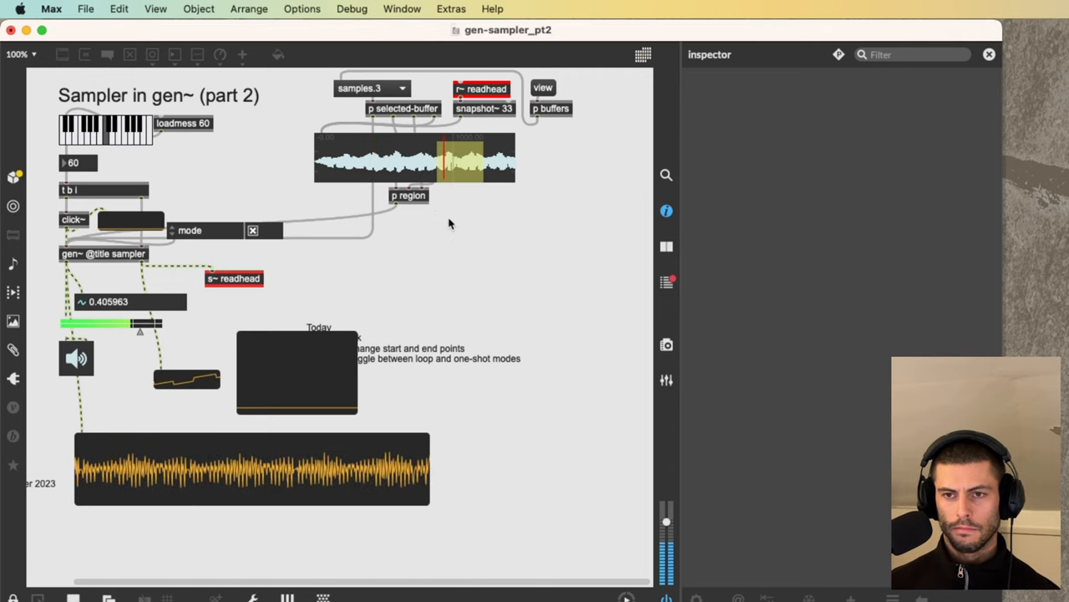
pyautogui.doubleClick(104, 253)
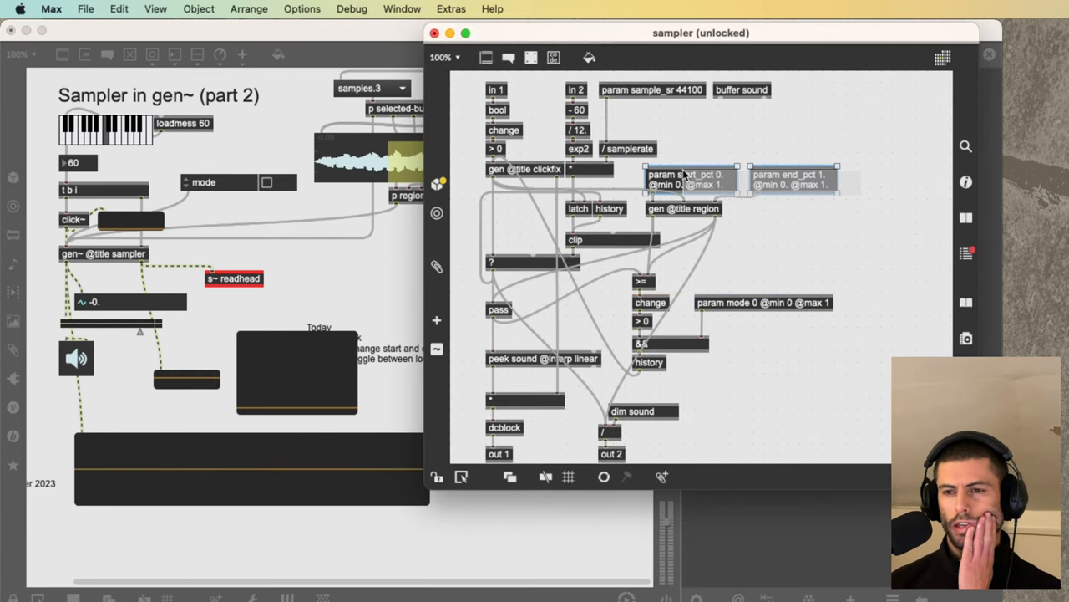
pyautogui.click(684, 208)
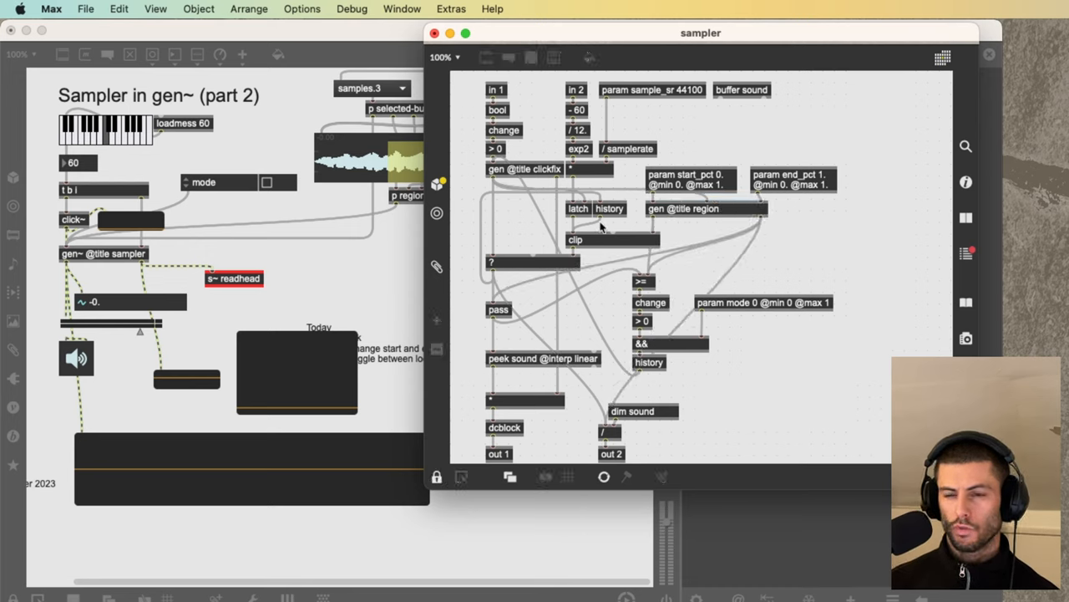
pyautogui.doubleClick(706, 208)
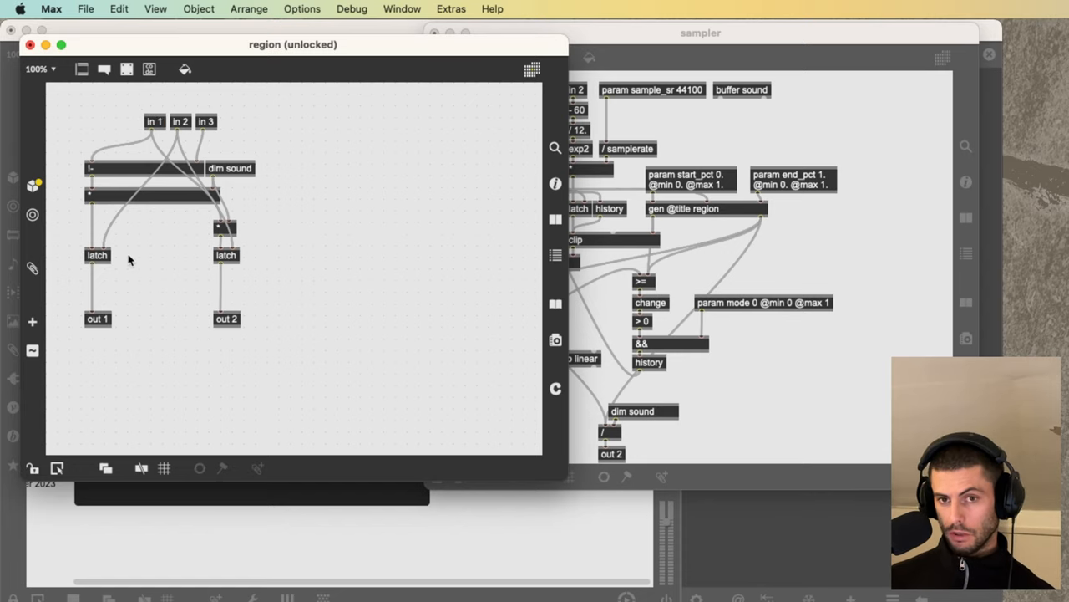
pyautogui.write('maximum')
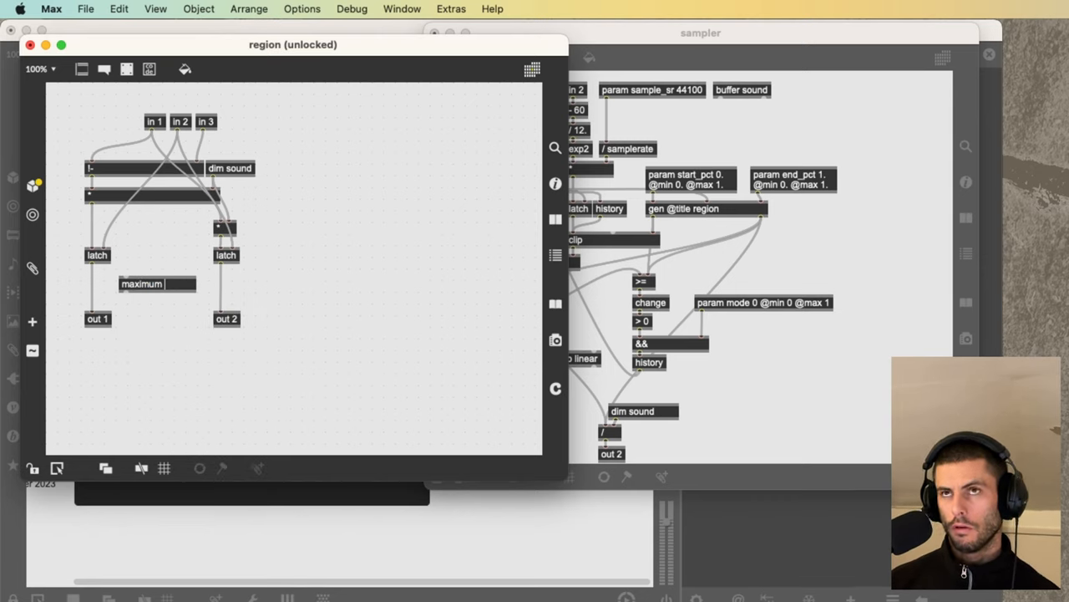
pyautogui.write('100')
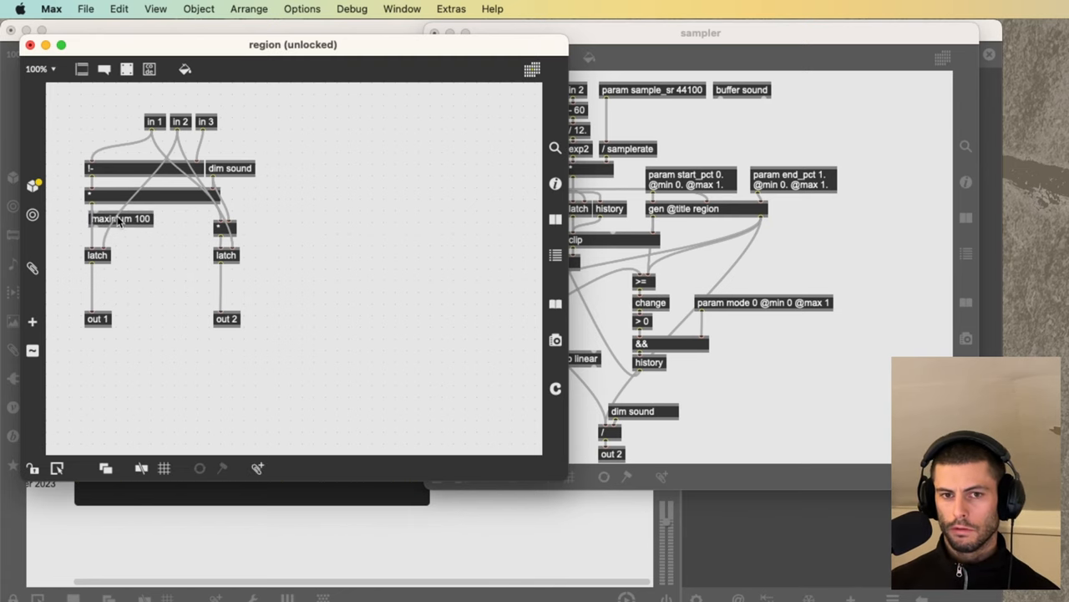
pyautogui.click(700, 33)
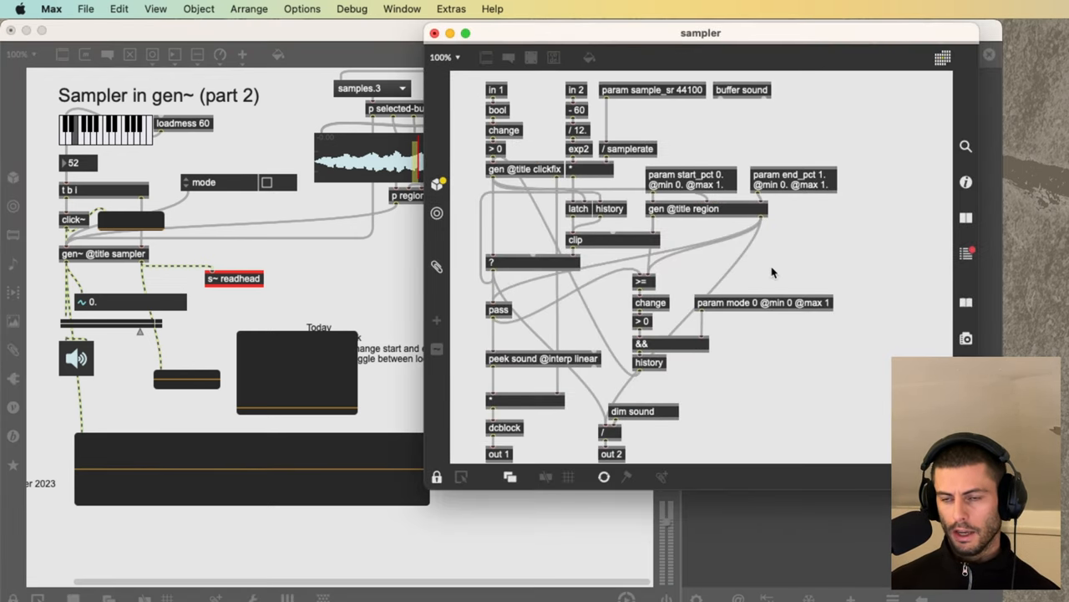
# Unlock the gen patch, place a change object beside the region outputs, and create a second &&.
pyautogui.click(437, 476)
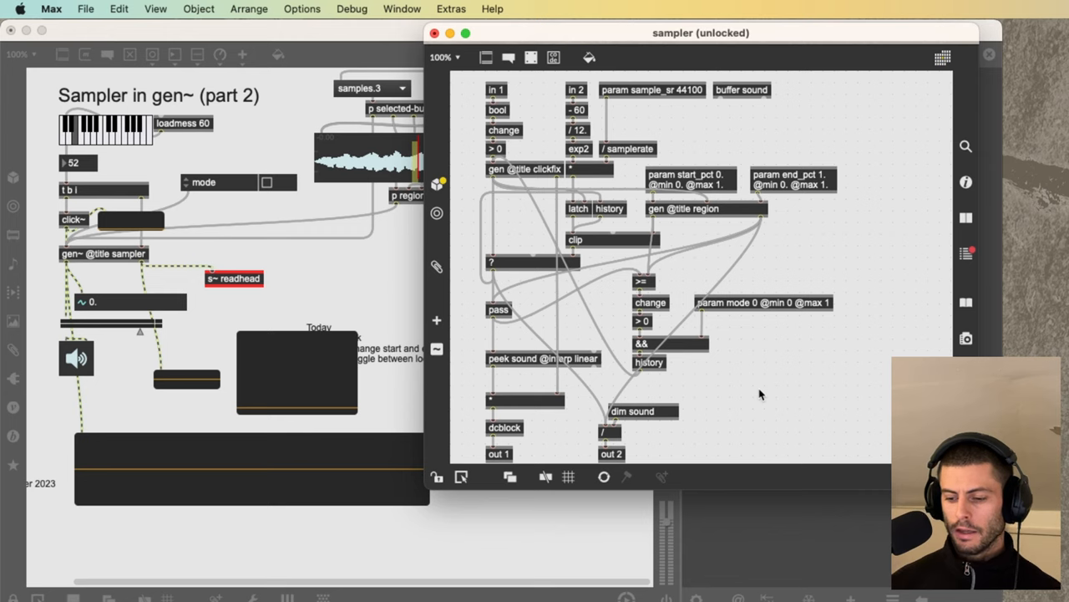
pyautogui.moveTo(704, 161)
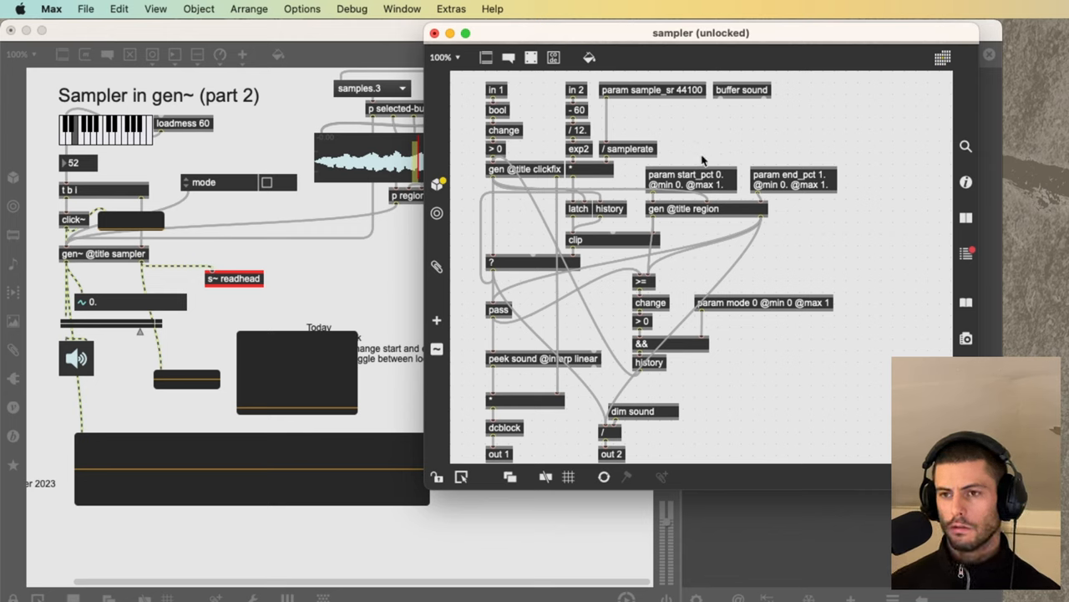
pyautogui.moveTo(798, 258)
pyautogui.write('change')
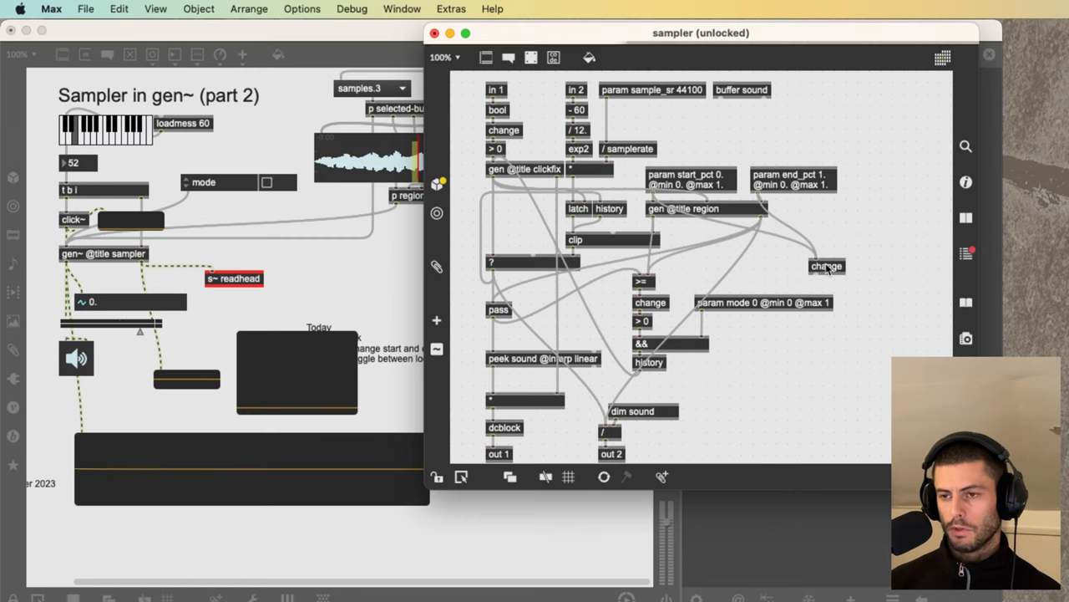
pyautogui.click(827, 267)
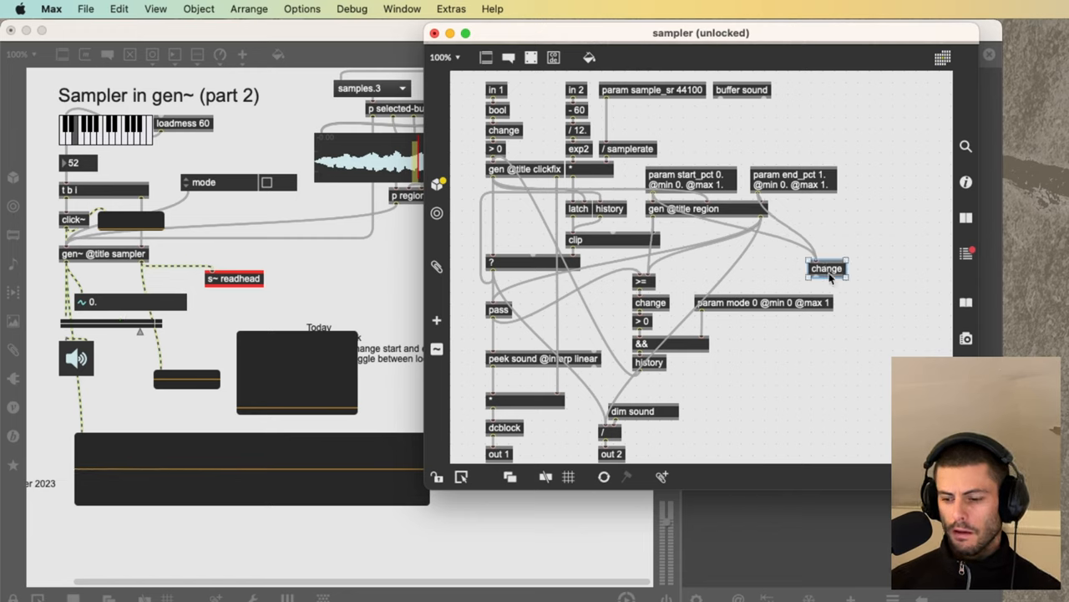
pyautogui.moveTo(827, 268); pyautogui.dragTo(828, 227)
pyautogui.write('&&')
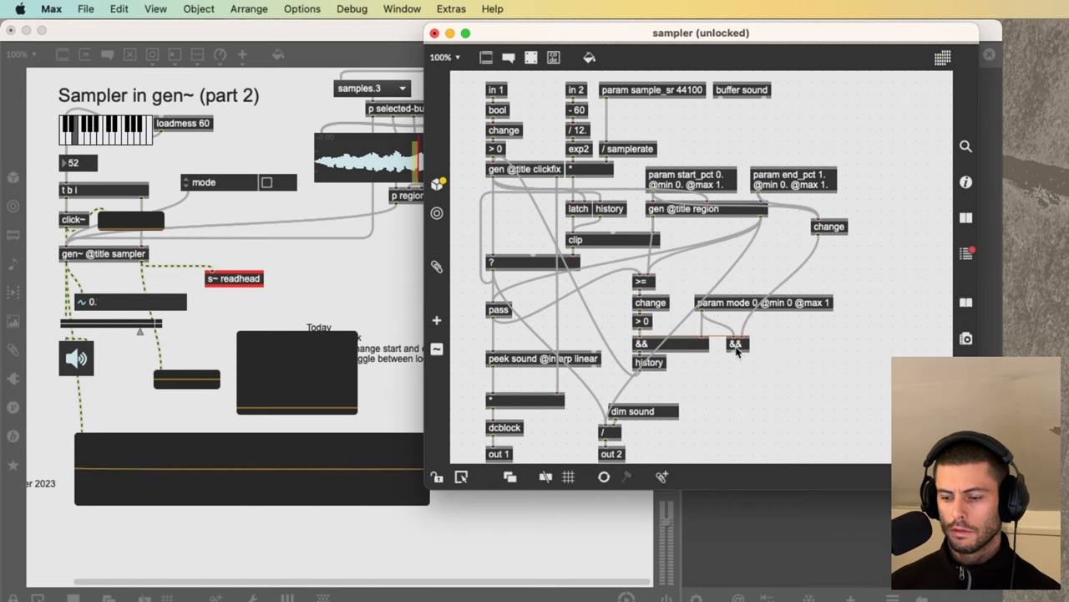
pyautogui.click(736, 343)
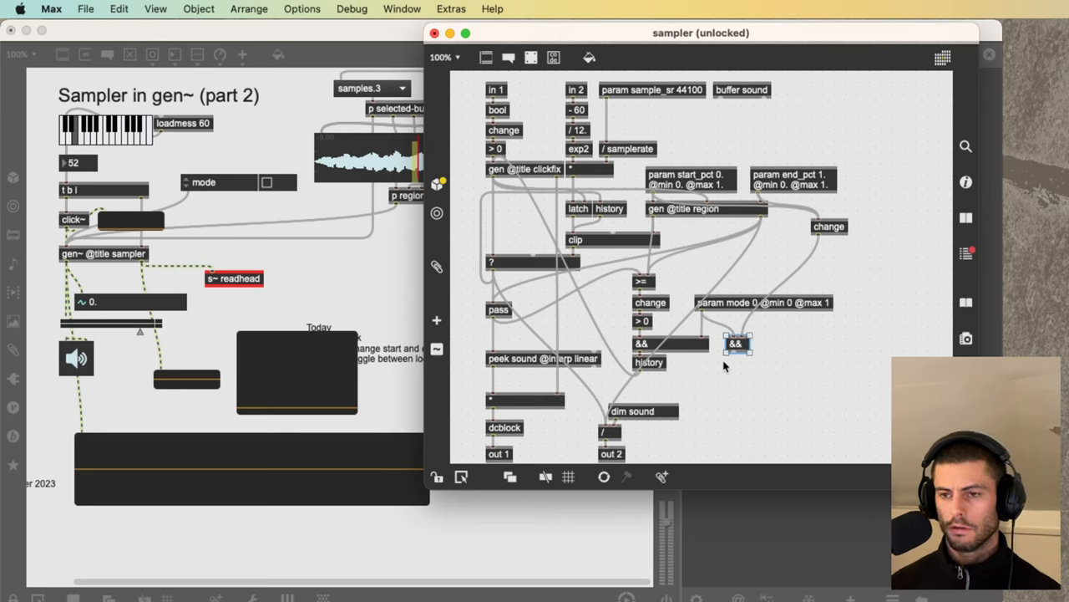
pyautogui.moveTo(688, 366)
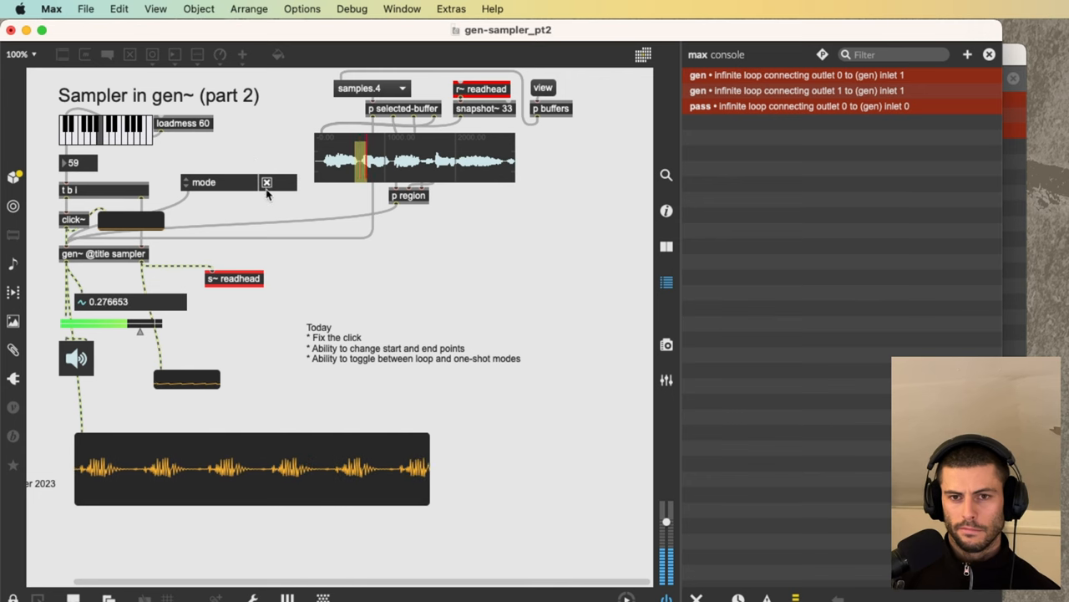
# Select the new retrigger logic in the sampler gen patch, retoggle loop mode, and trace an infinite-loop error.
pyautogui.doubleClick(103, 253)
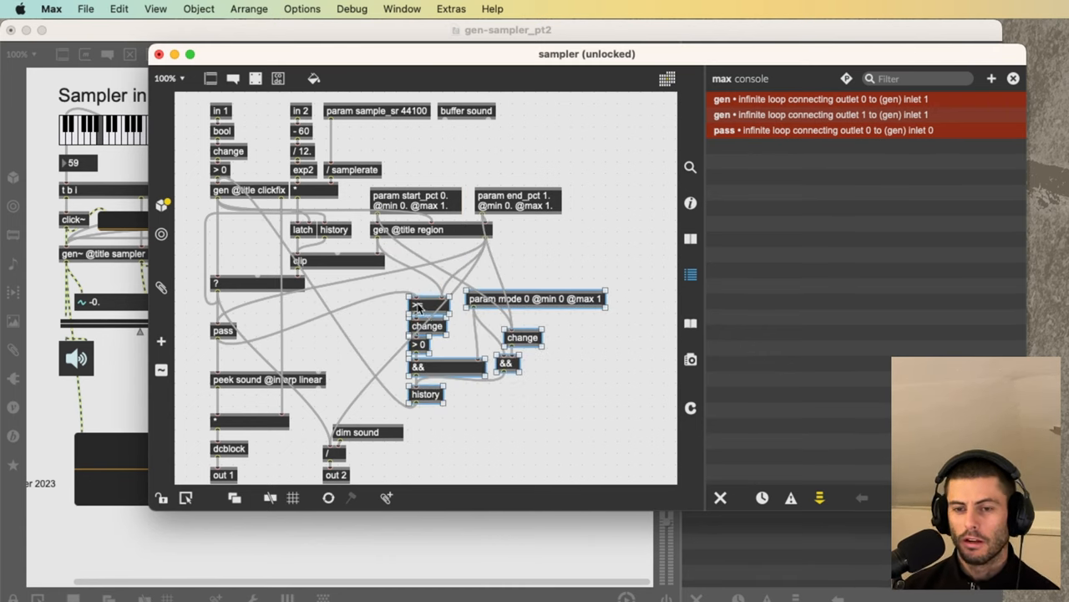
pyautogui.moveTo(535, 299); pyautogui.dragTo(543, 260)
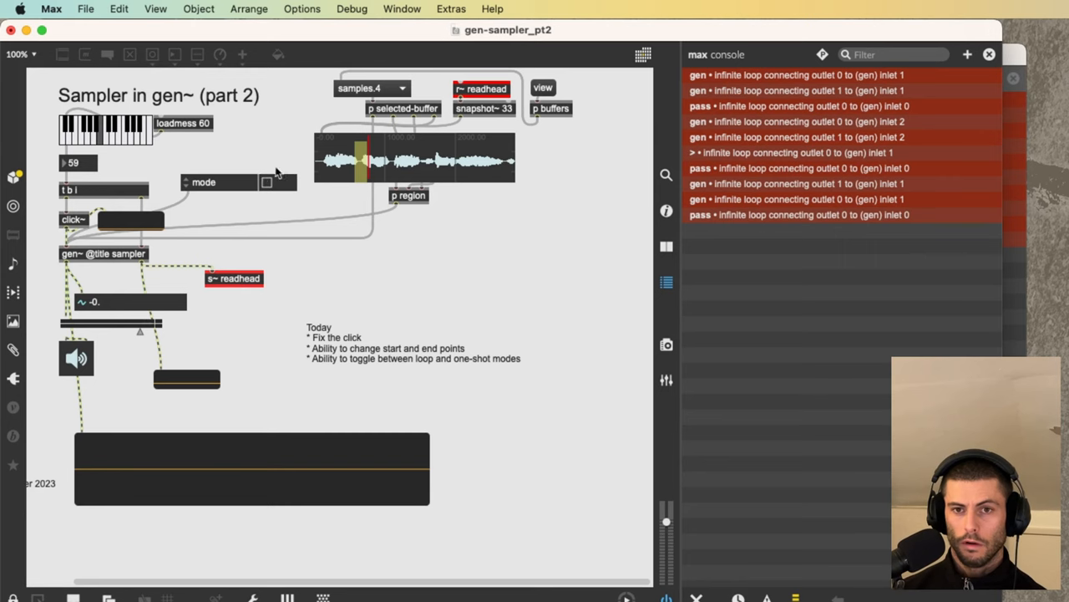
pyautogui.click(133, 134)
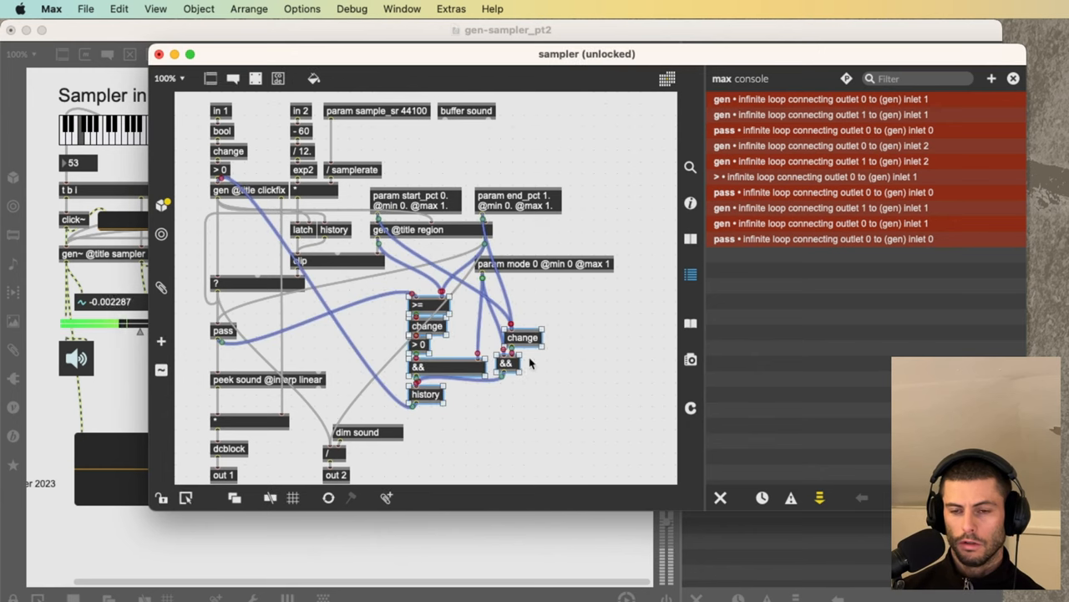
pyautogui.click(408, 229)
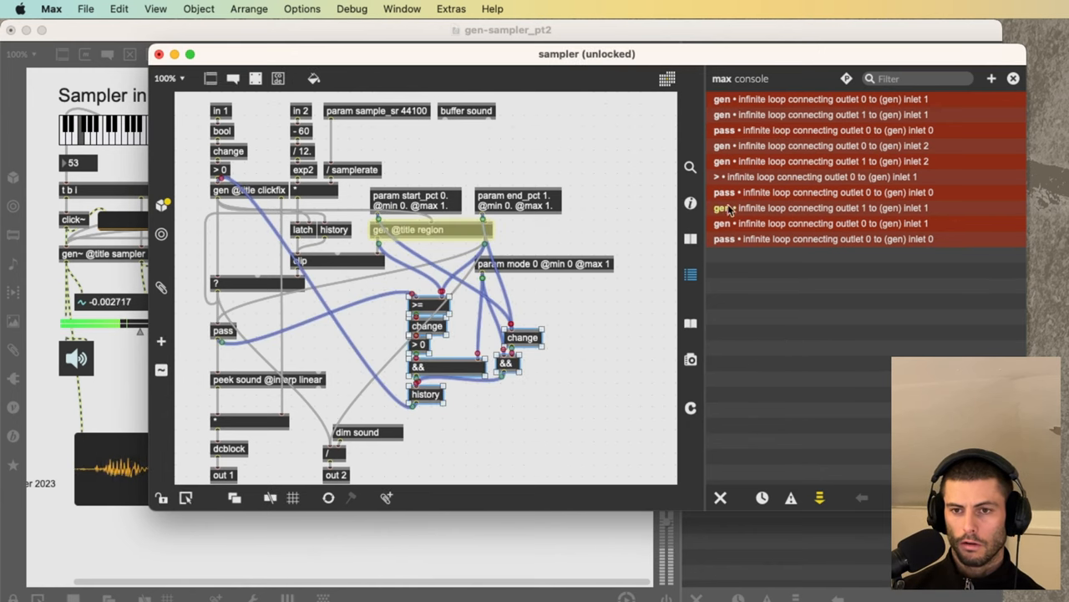